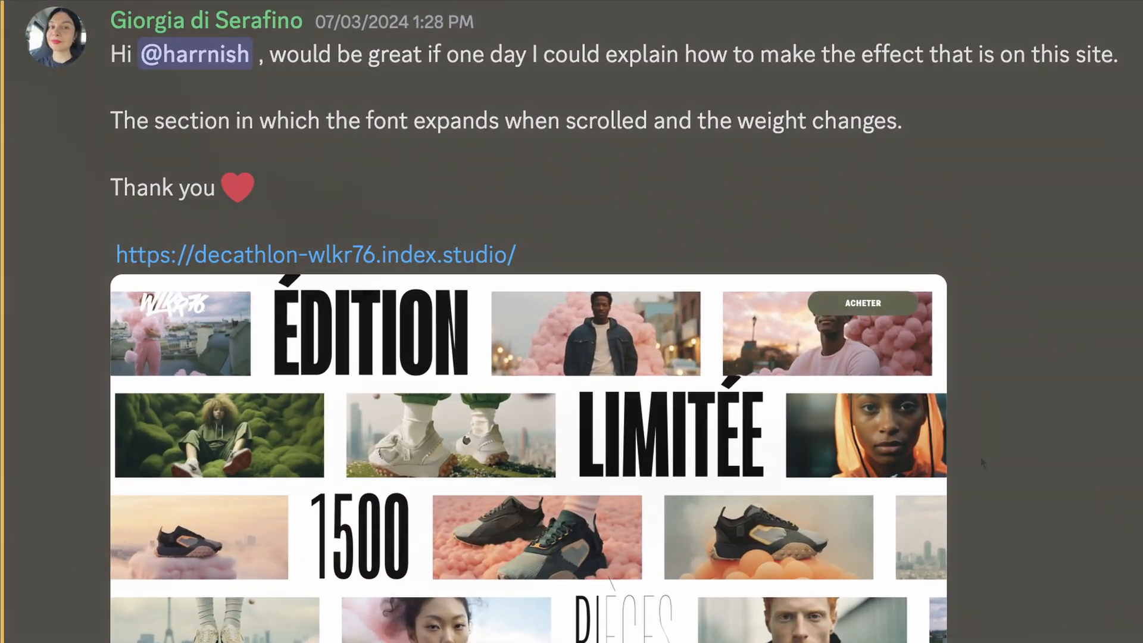
Add the about and marquees sections and a hero image using ./assets/hero.jpg
click(314, 255)
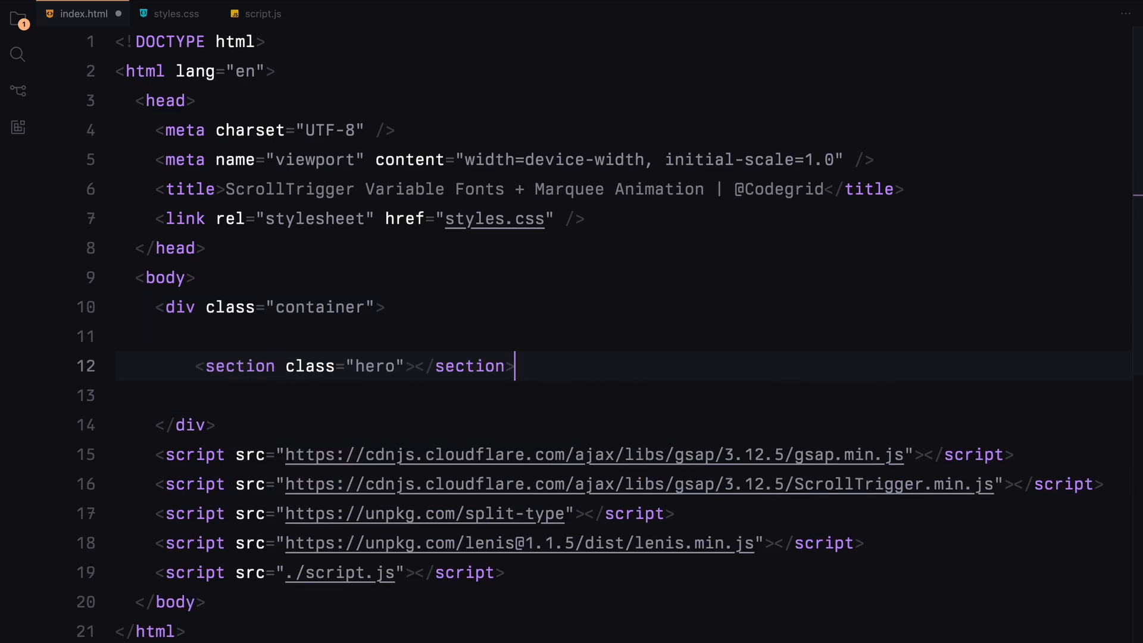
text(<section class="about"></section>)
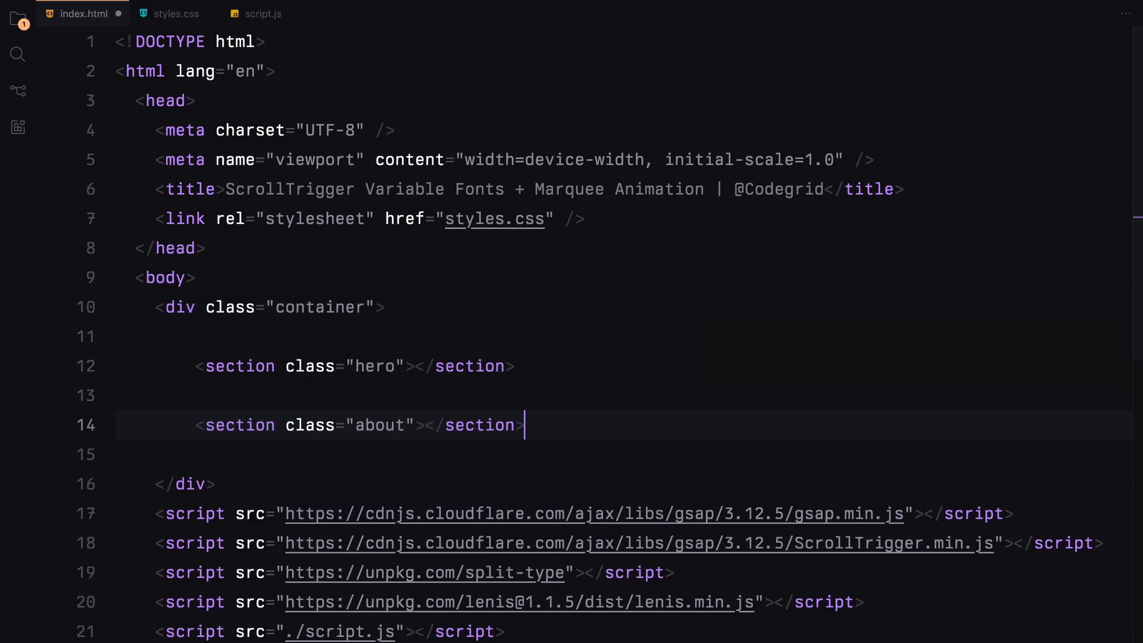
text(<section class="marquees"></section>)
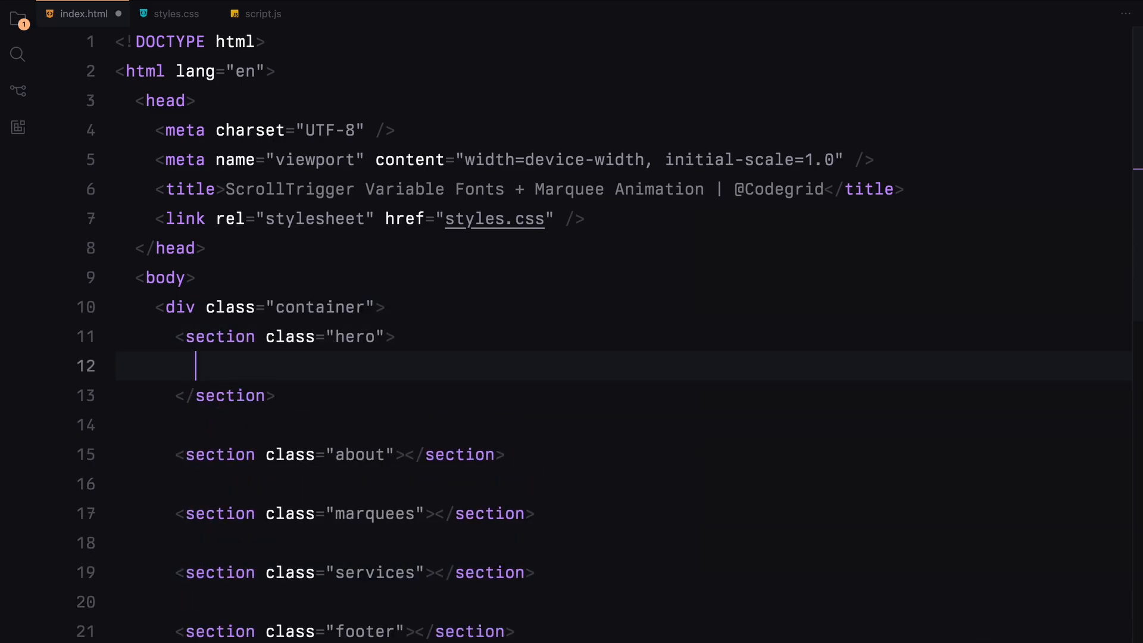
text(<img src="./assets/" alt="">)
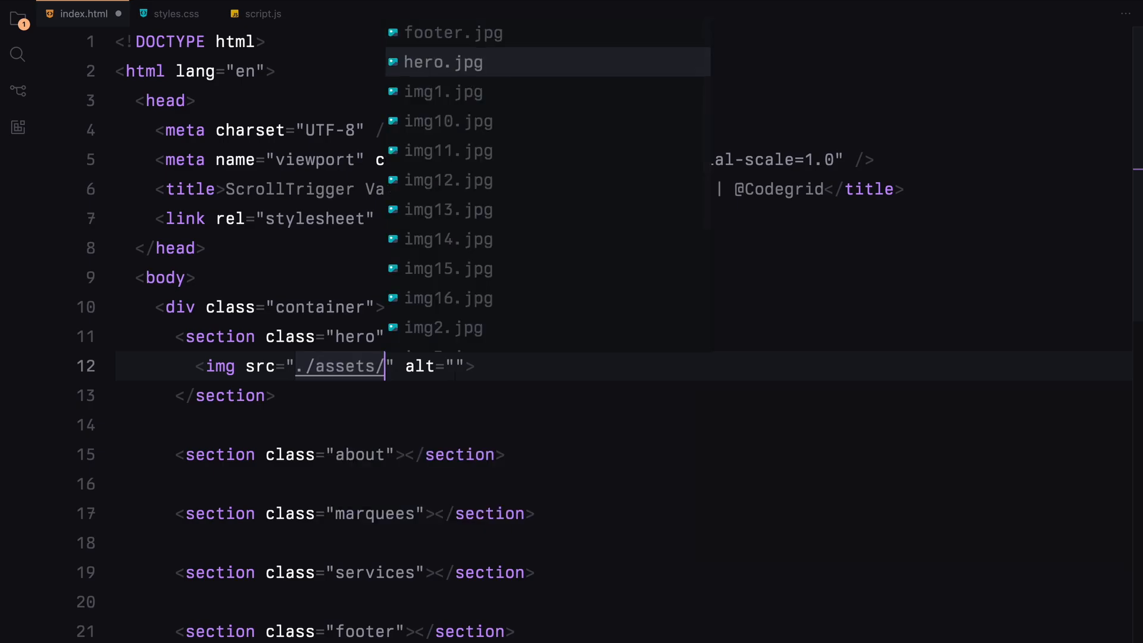
click(443, 62)
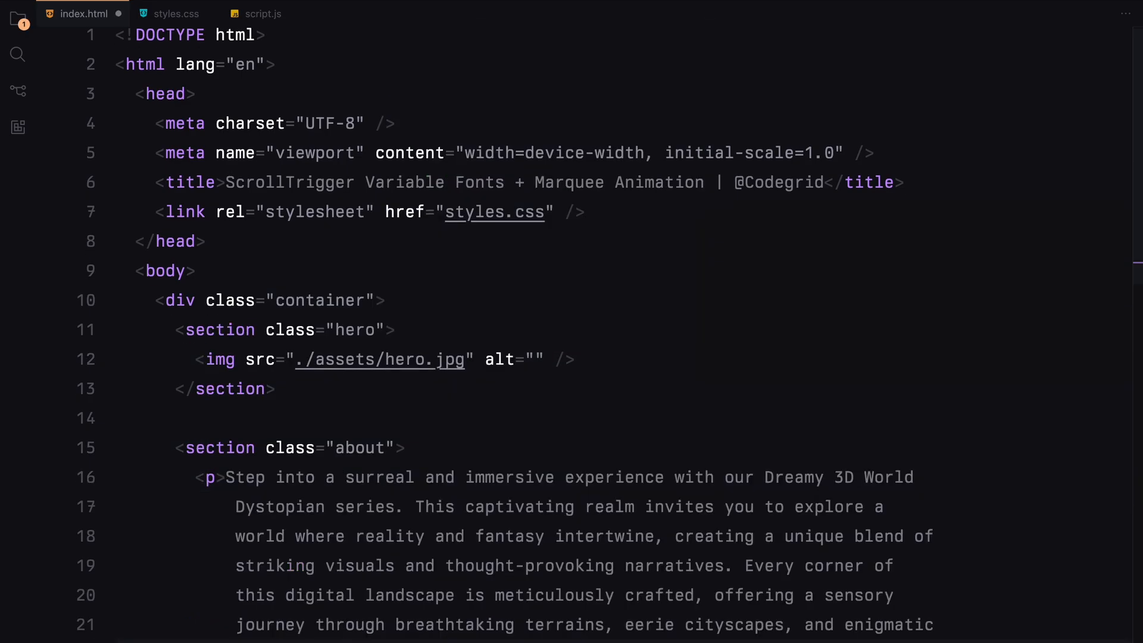
Add the footer heading 'The End' in an h1
scroll(down, 3)
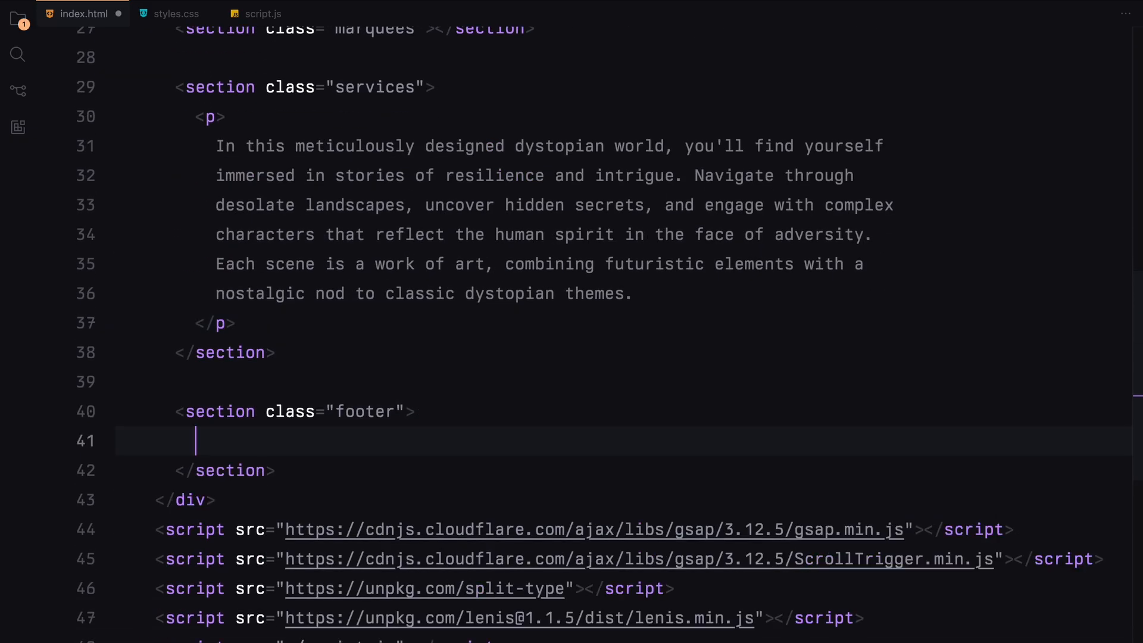
text(<h1>The End</h1>)
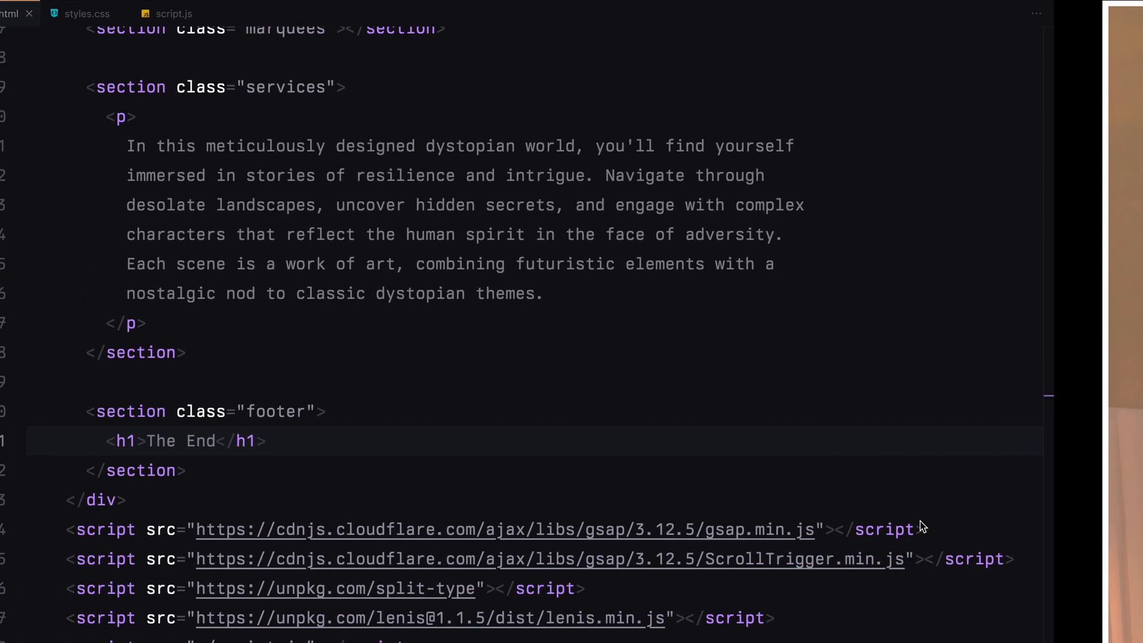
scroll(up, 3)
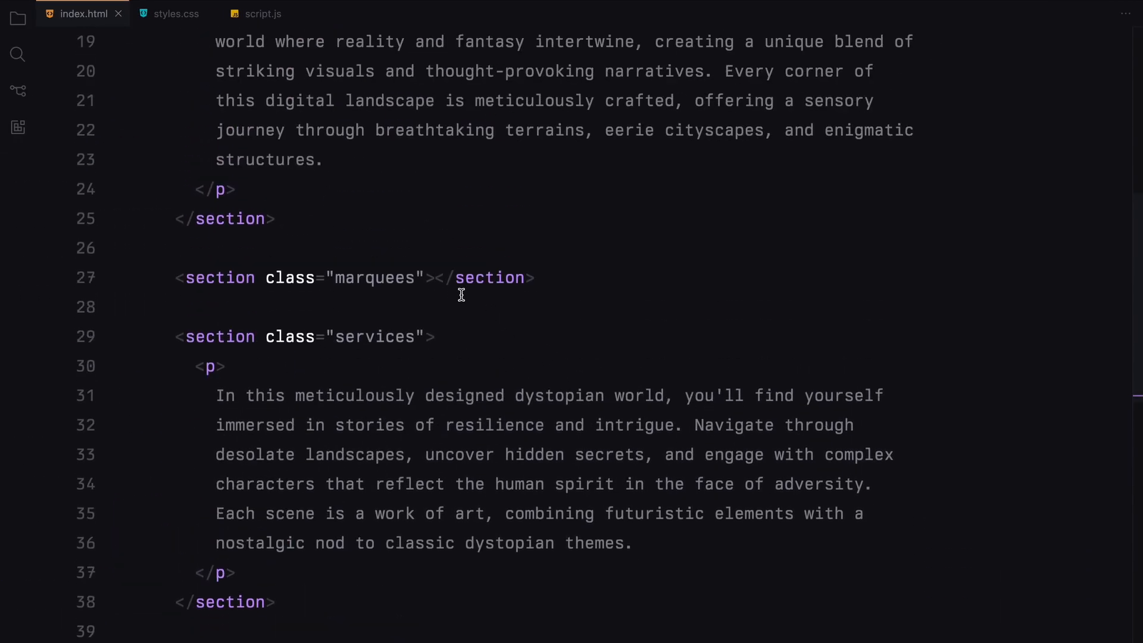
Create a marquee-container with item divs holding ./assets/img1.jpg images via Emmet
text(.)
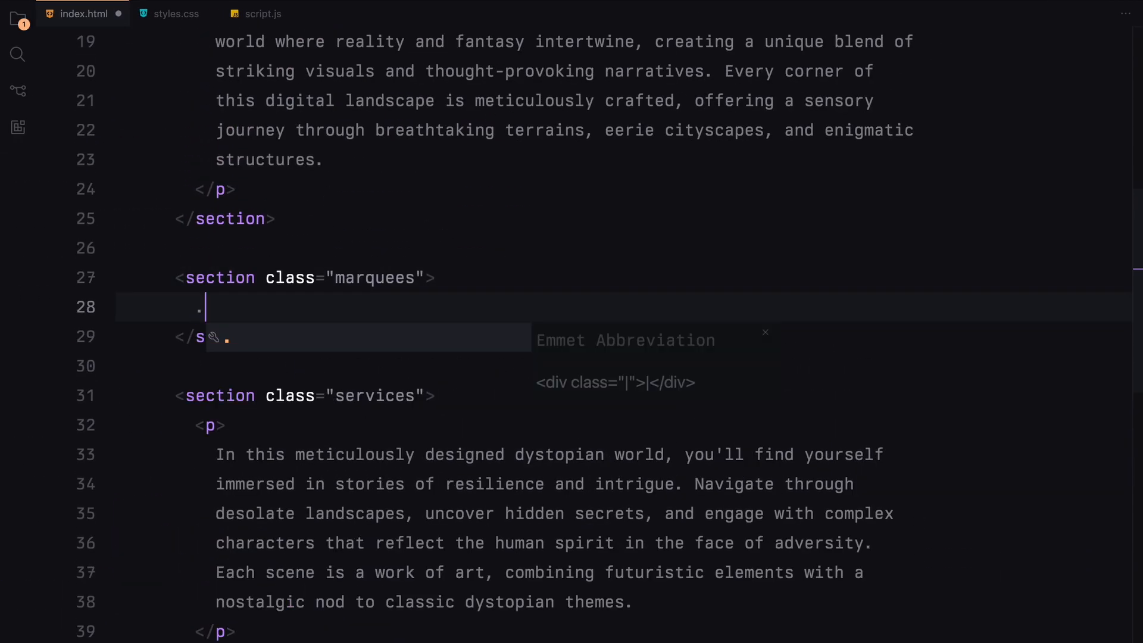
text(marquee-container" id="marquee-1">)
text(<div class="marquee"></div>)
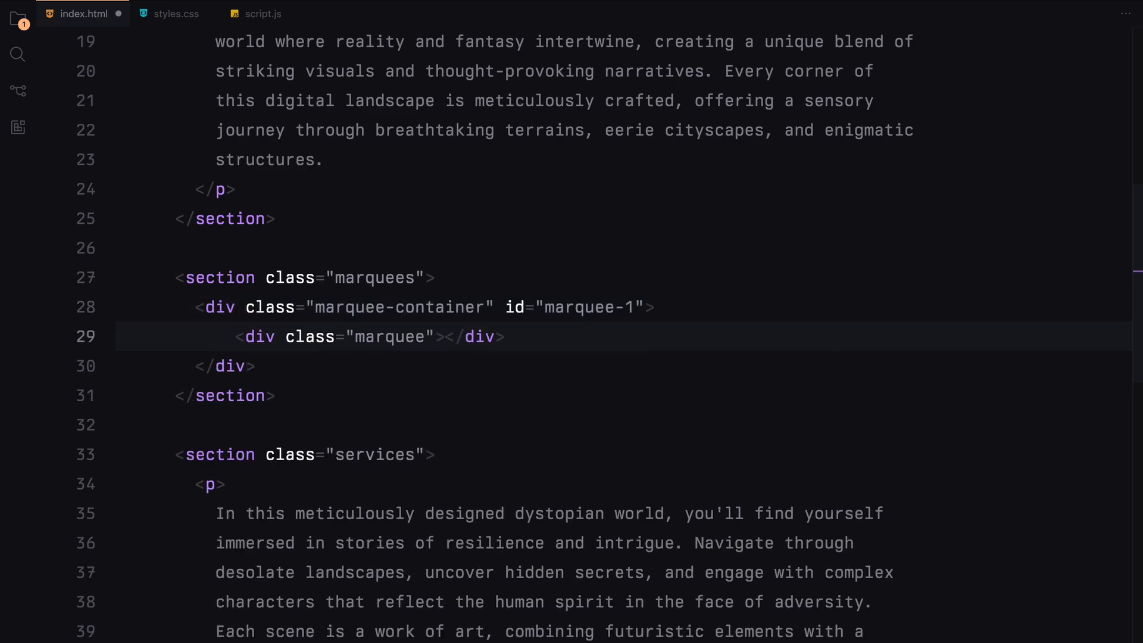
text(.it)
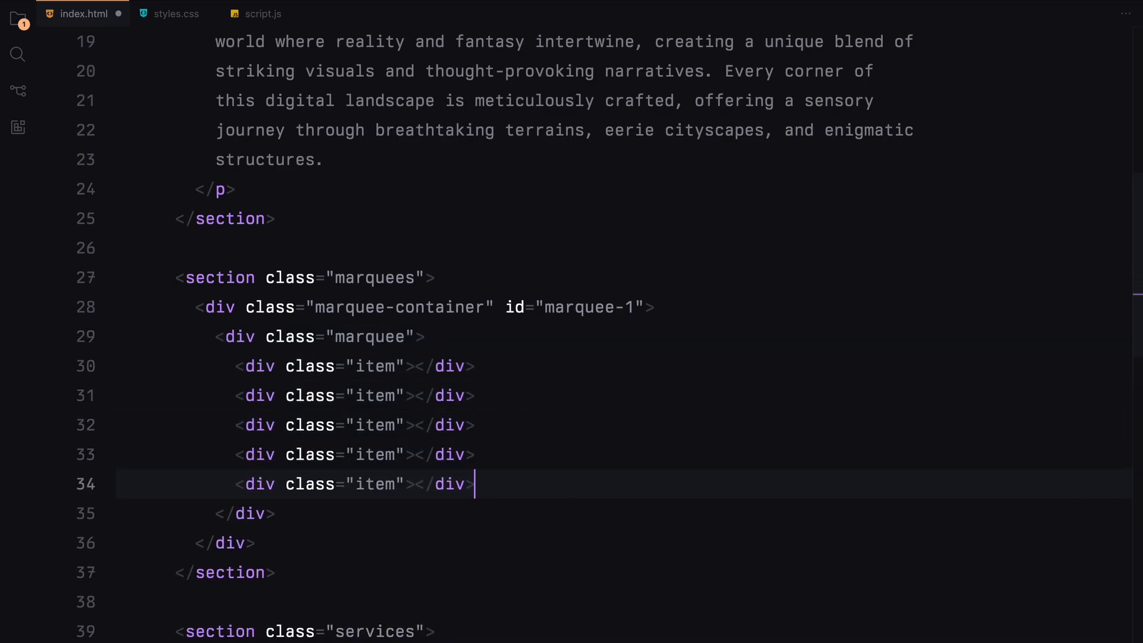
text(<img src="." alt=""><)
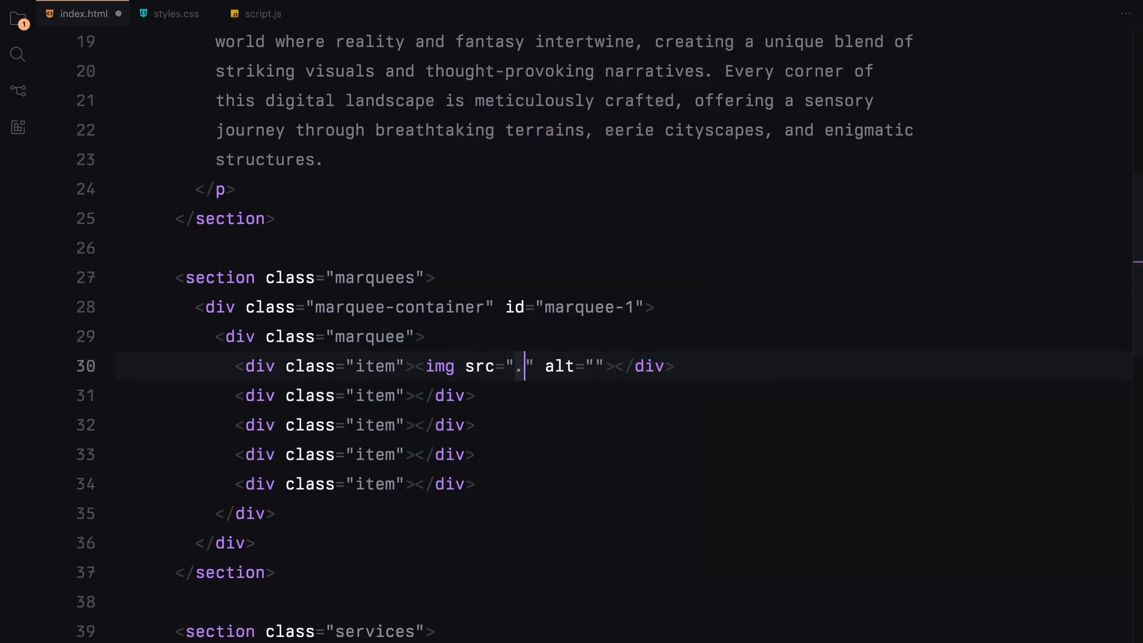
text(/assets/img1.jpg)
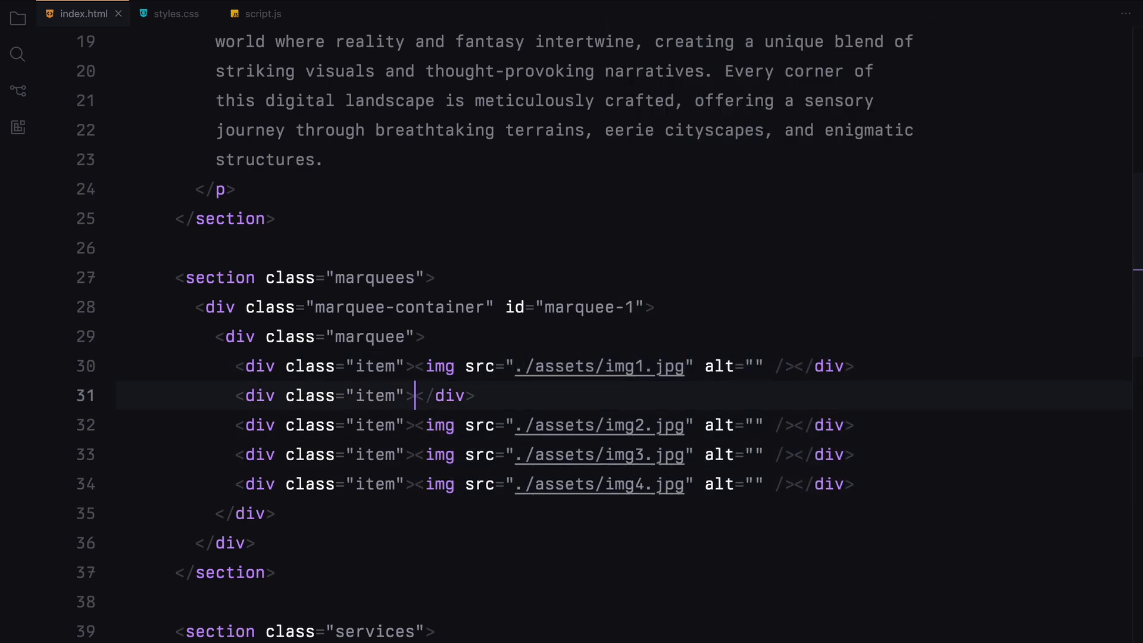
Add the 'Unique' heading item and duplicate the rows for Release, 2500 and Rarity
text(<h1>Uni</h1><)
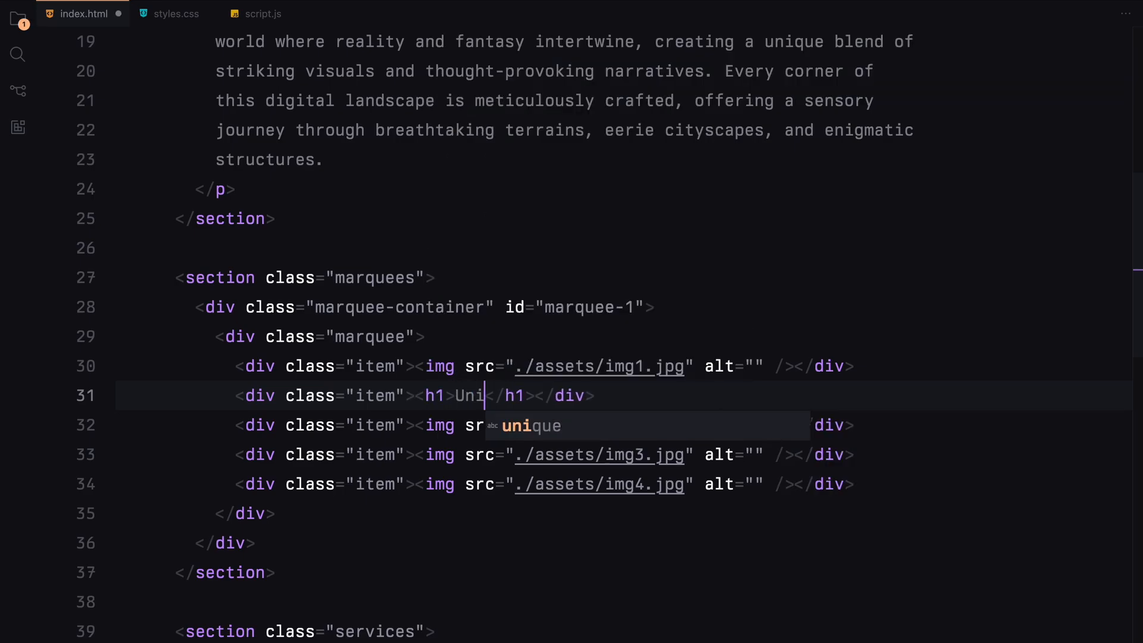
text(with-text)
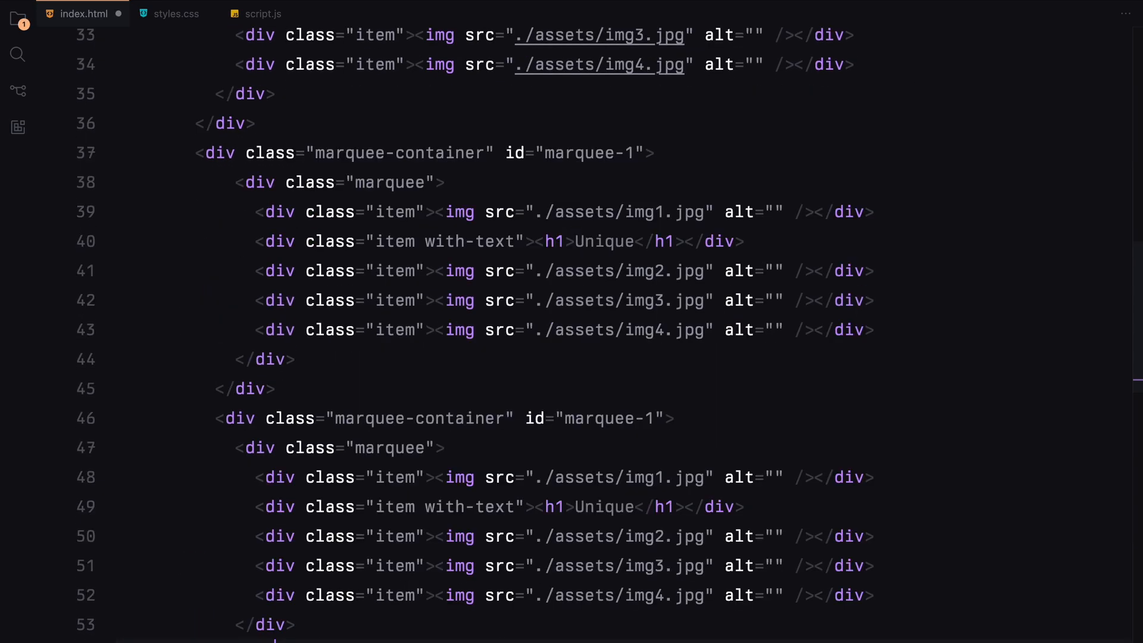
scroll(down, 3)
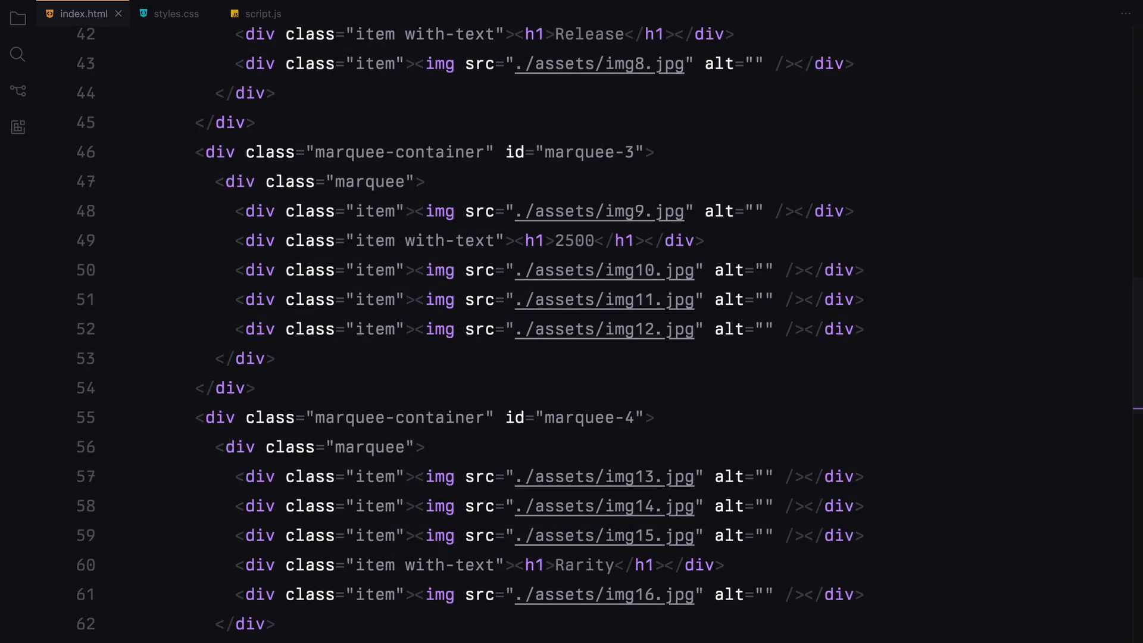
scroll(up, 3)
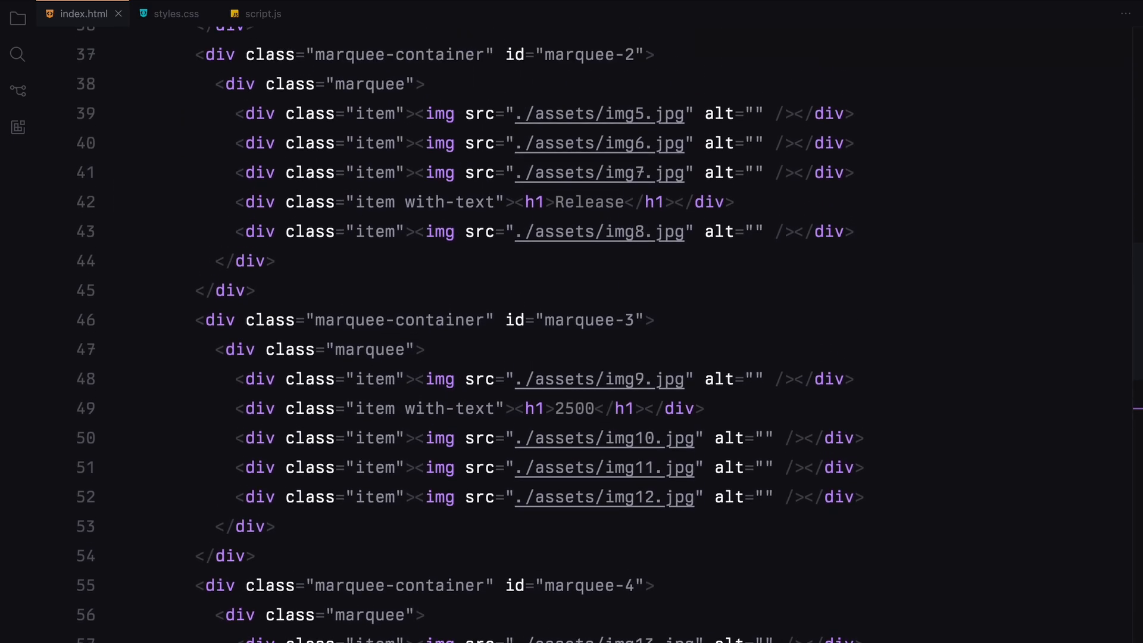
scroll(up, 3)
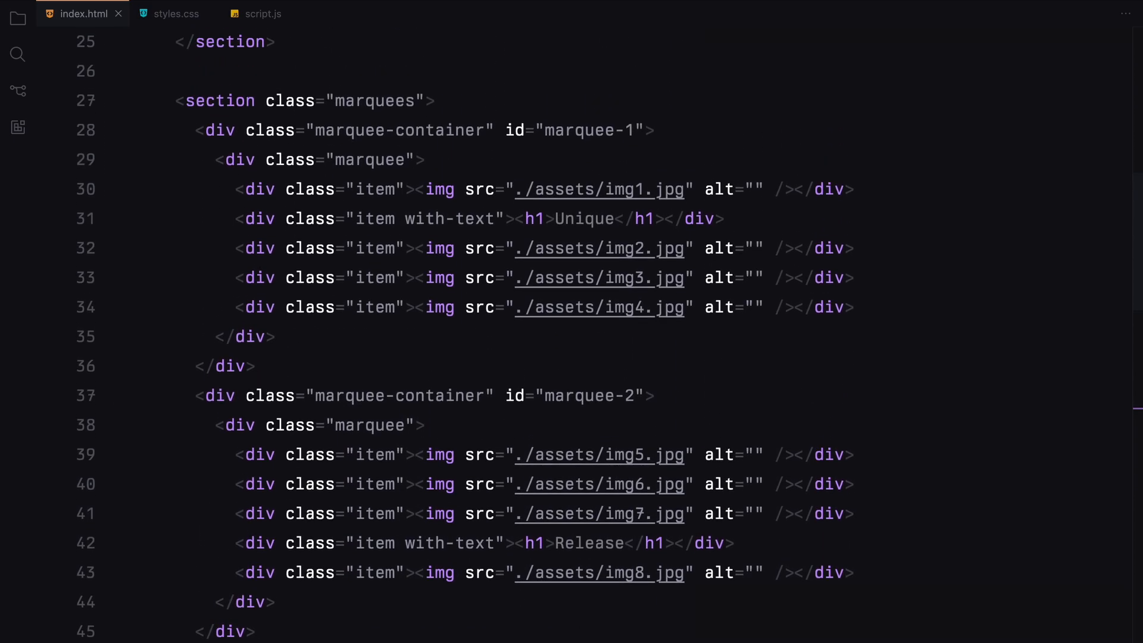
scroll(down, 3)
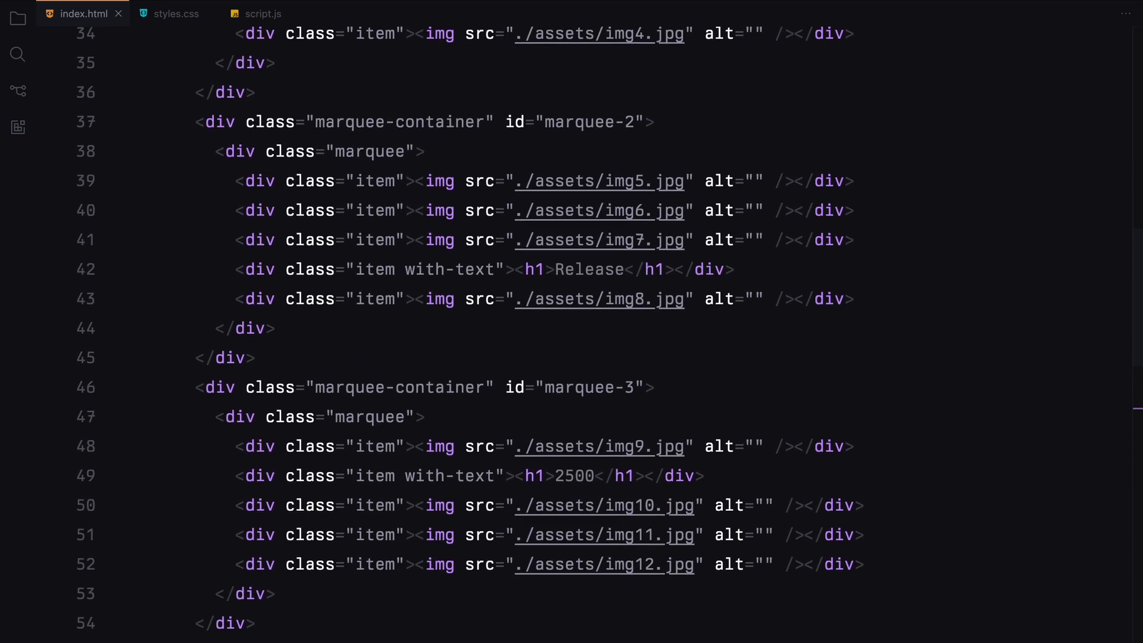
scroll(down, 3)
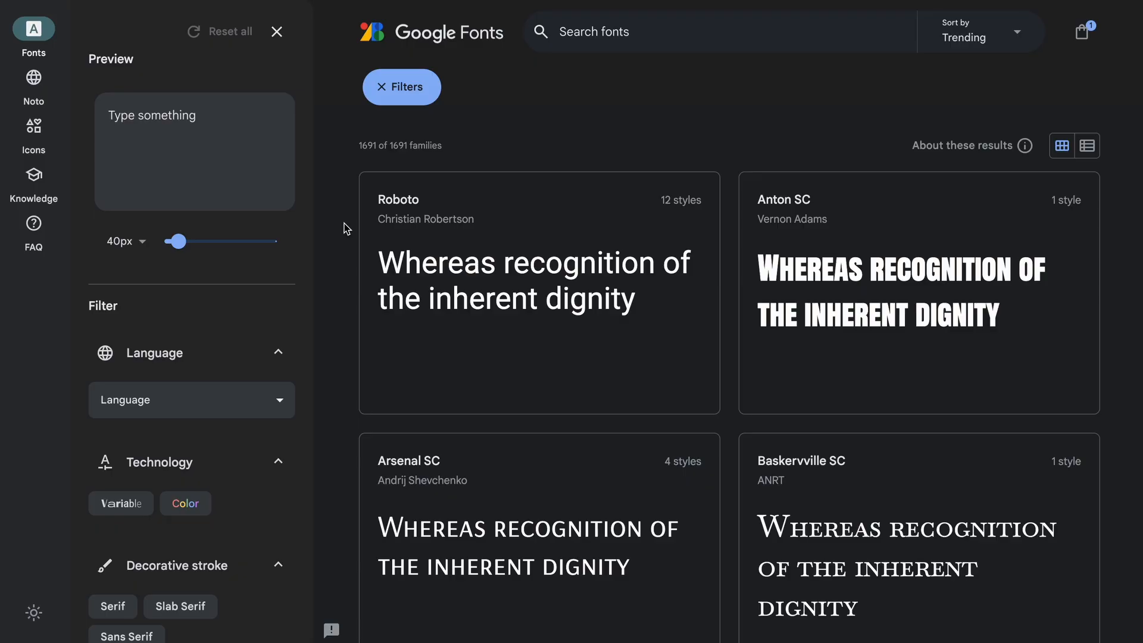
Filter Google Fonts to variable families only and browse the results
click(122, 502)
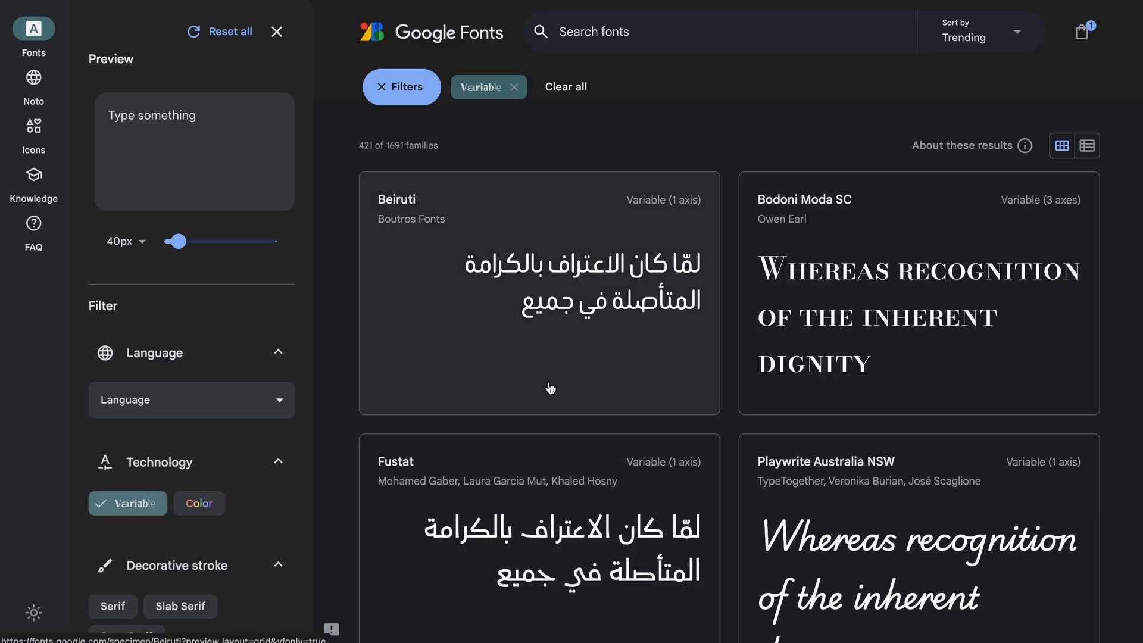
scroll(down, 3)
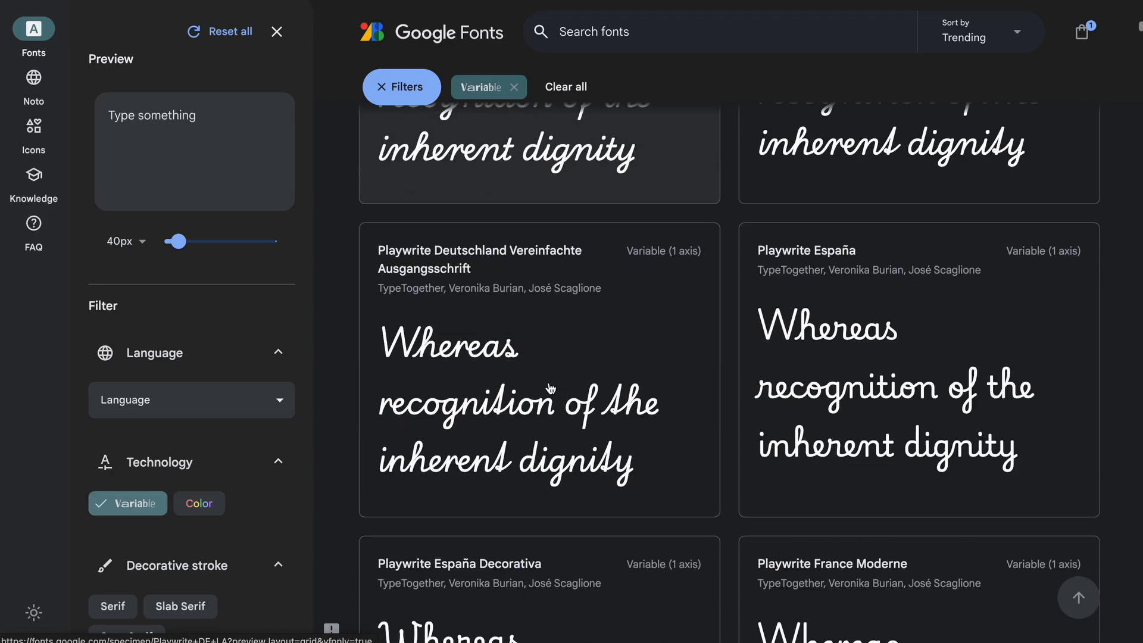
scroll(down, 3)
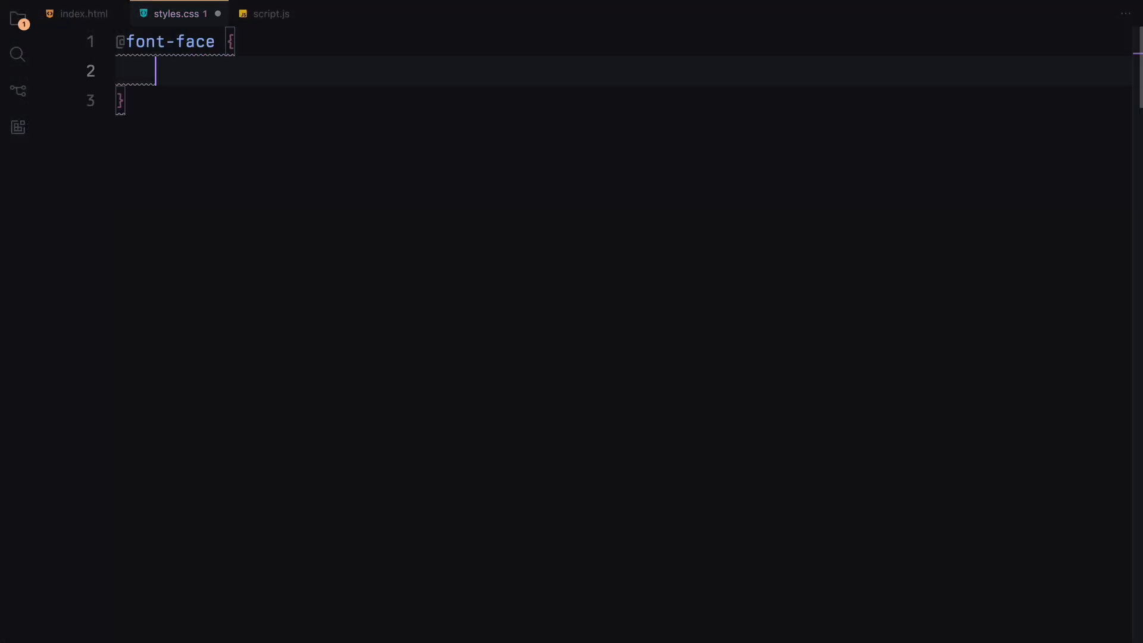
text(font-family: "Bi";)
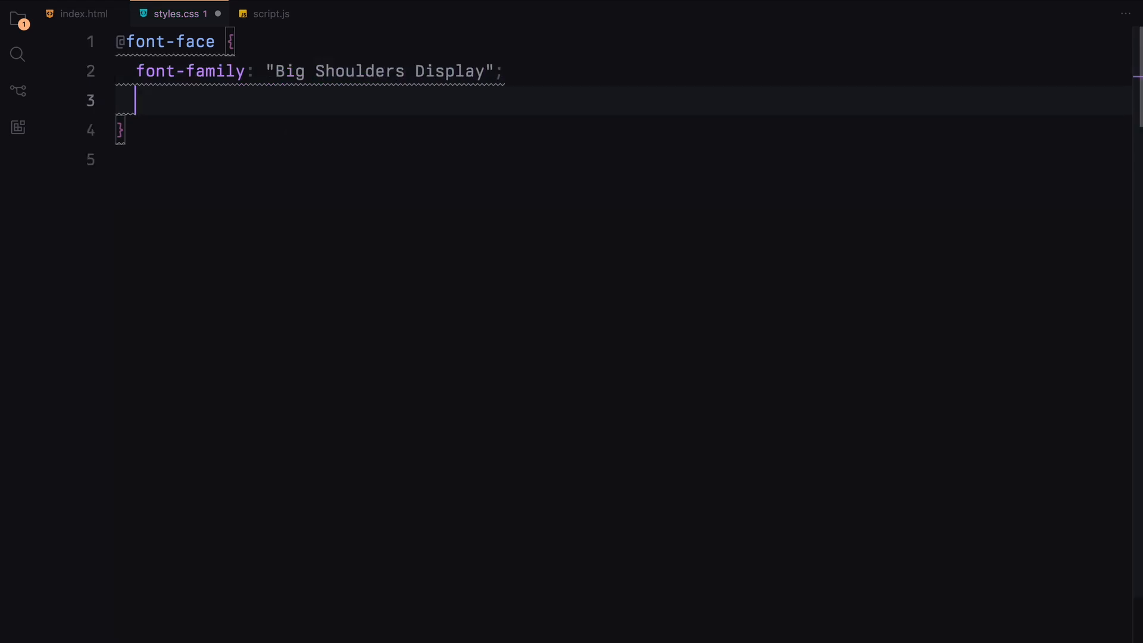
text(src: url()
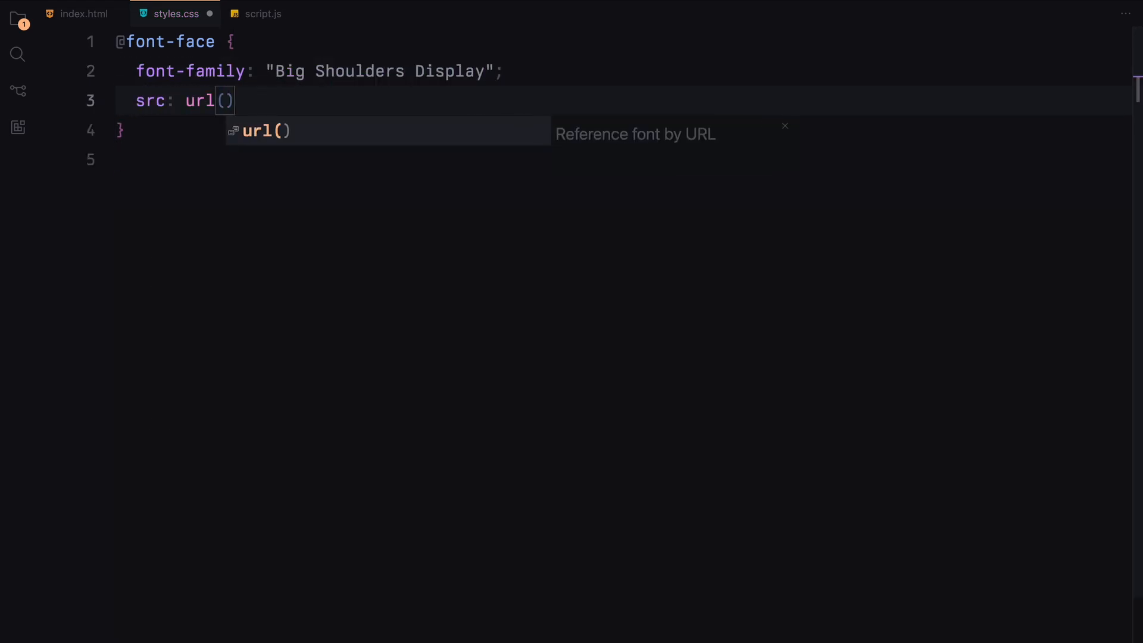
text("./fonts/BigShouldersDisplay.ttf")
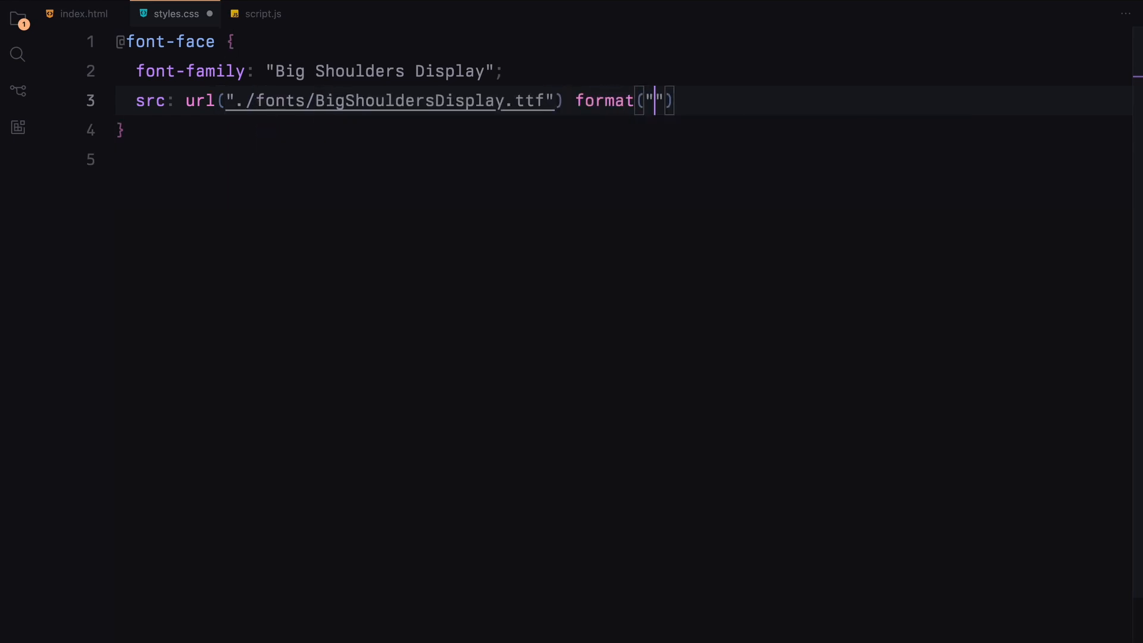
text(woff2-variatio)
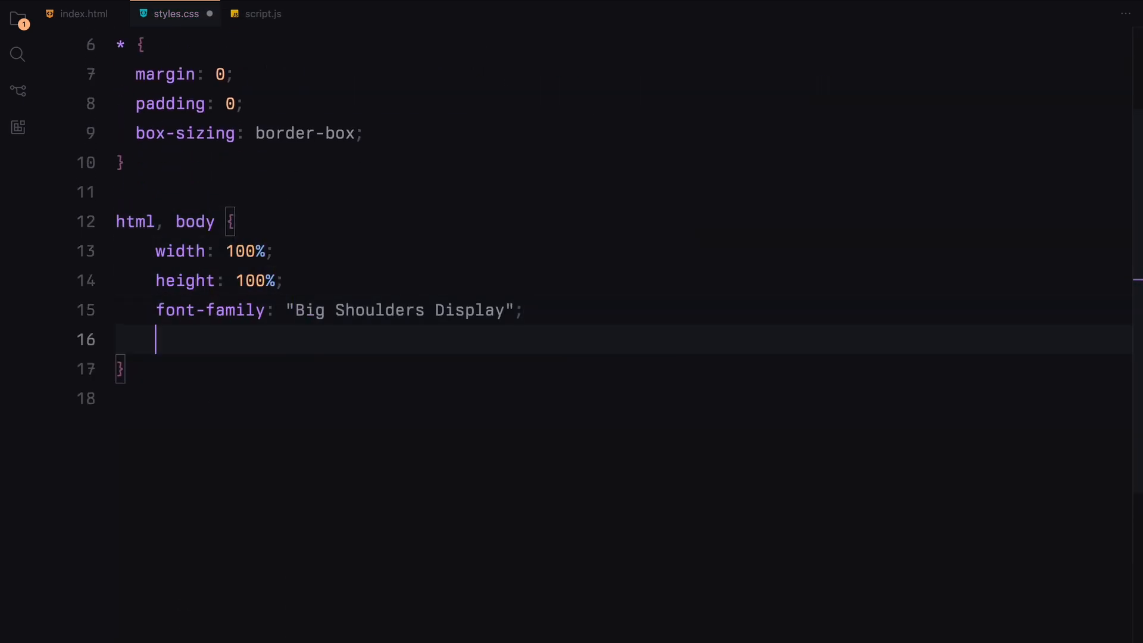
Hide horizontal overflow and give images object-fit cover plus base text rules
text(overflow-x: hidden;)
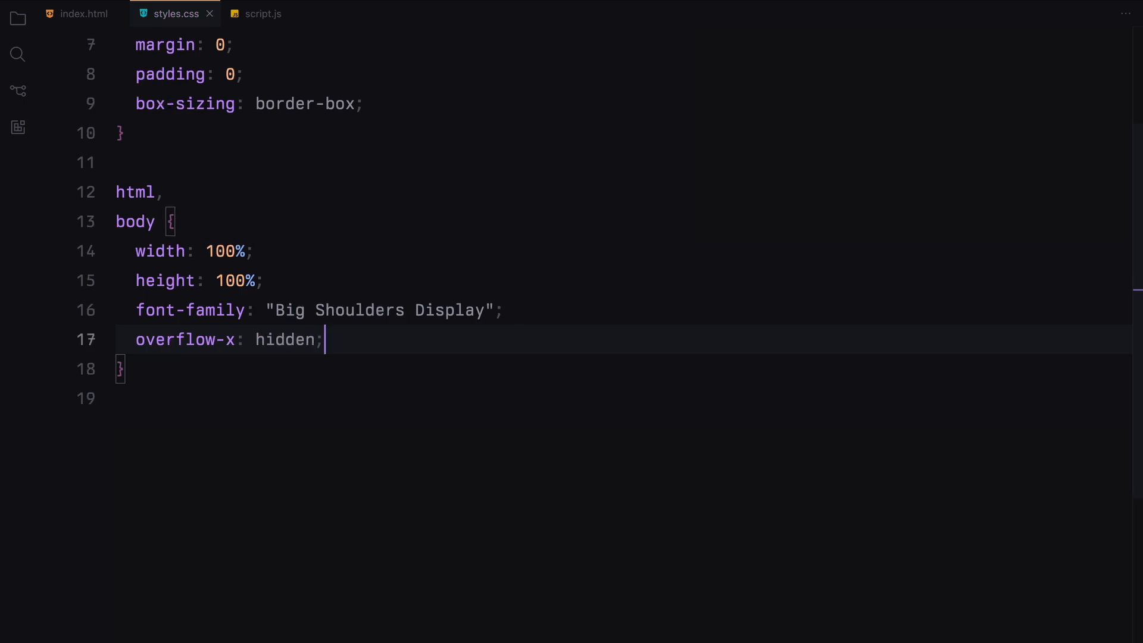
text(img {)
text(height: 100%;)
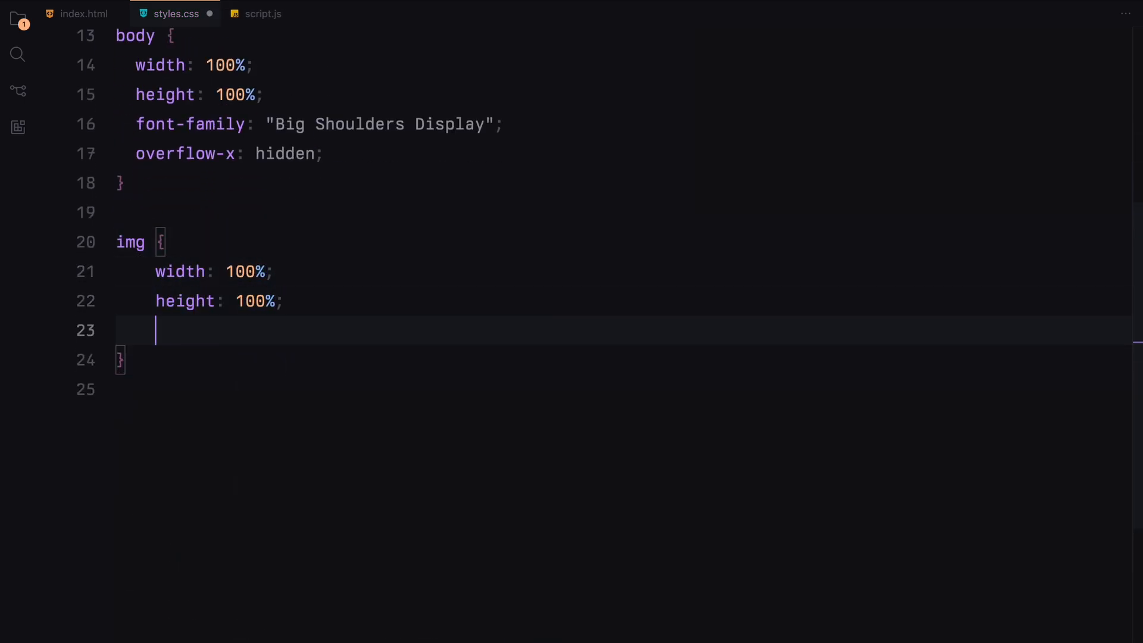
text(object-fit: cover;)
text(font-size: 42px;)
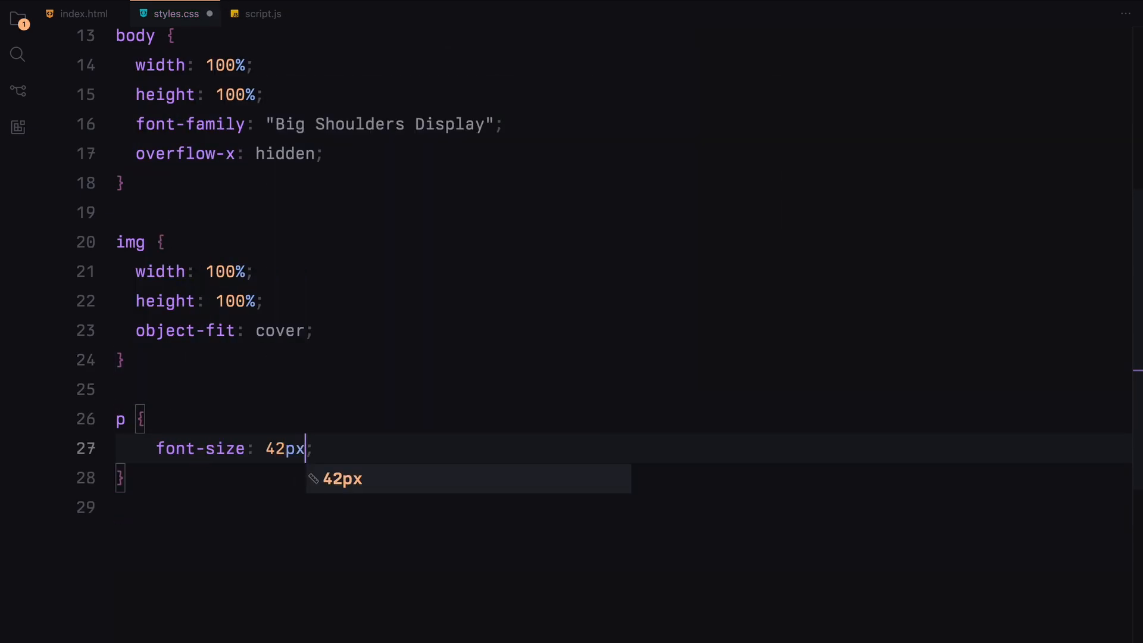
text(text-transform: uppercase;)
text(height: 100vh;)
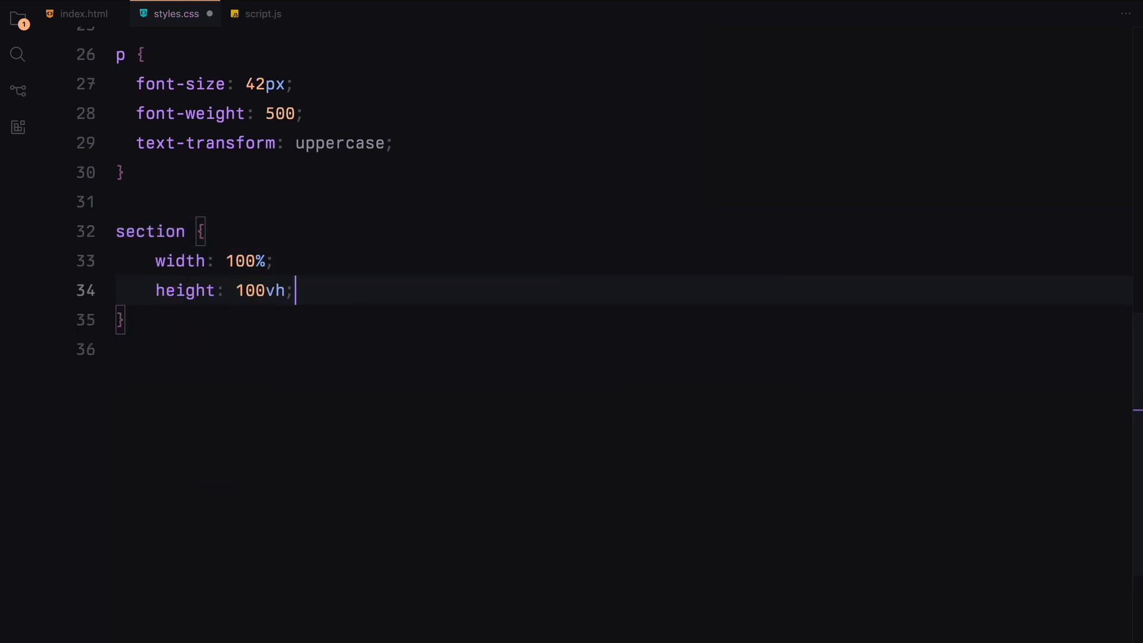
Style section.about, section.services, section.footer and the footer h1 heading
text(section.about)
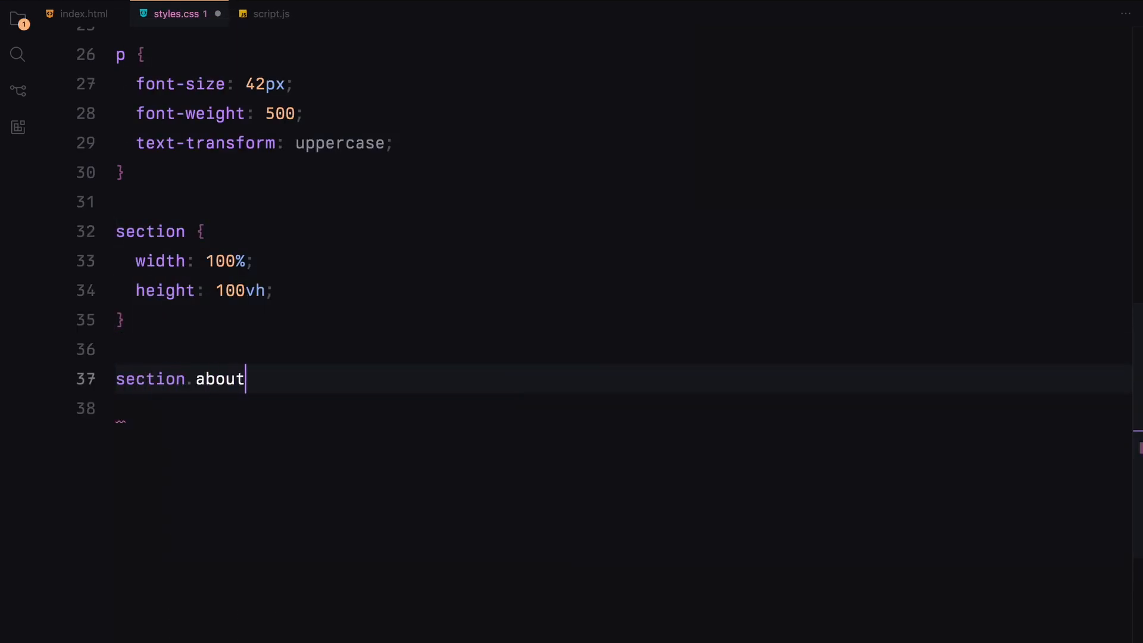
text(, section.services {)
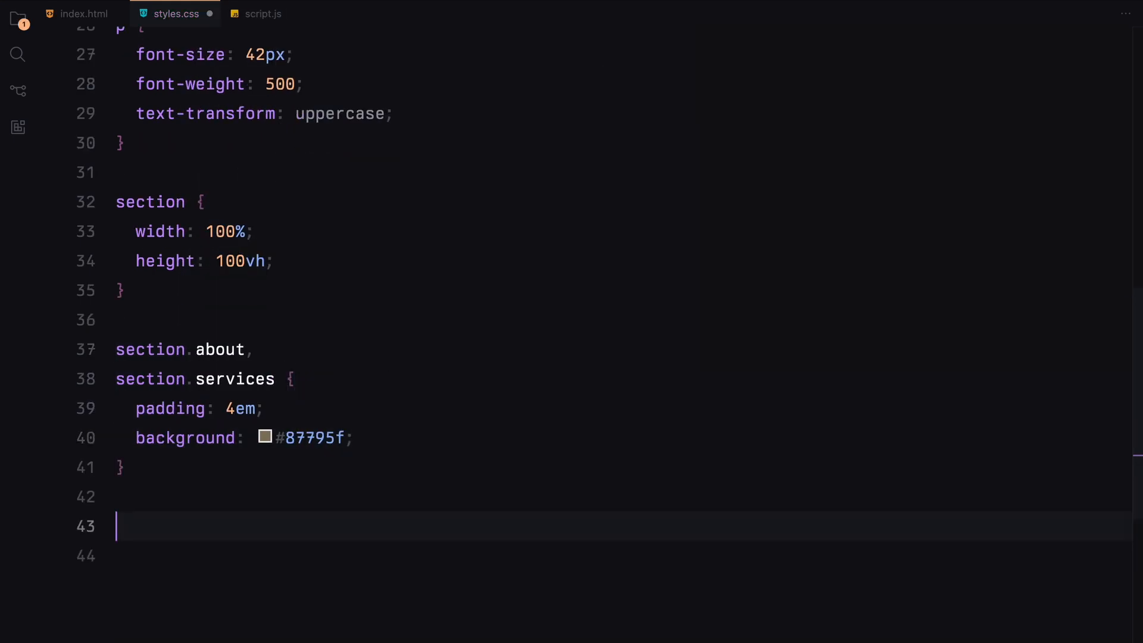
text(section.footer {)
text(color: #87795f;)
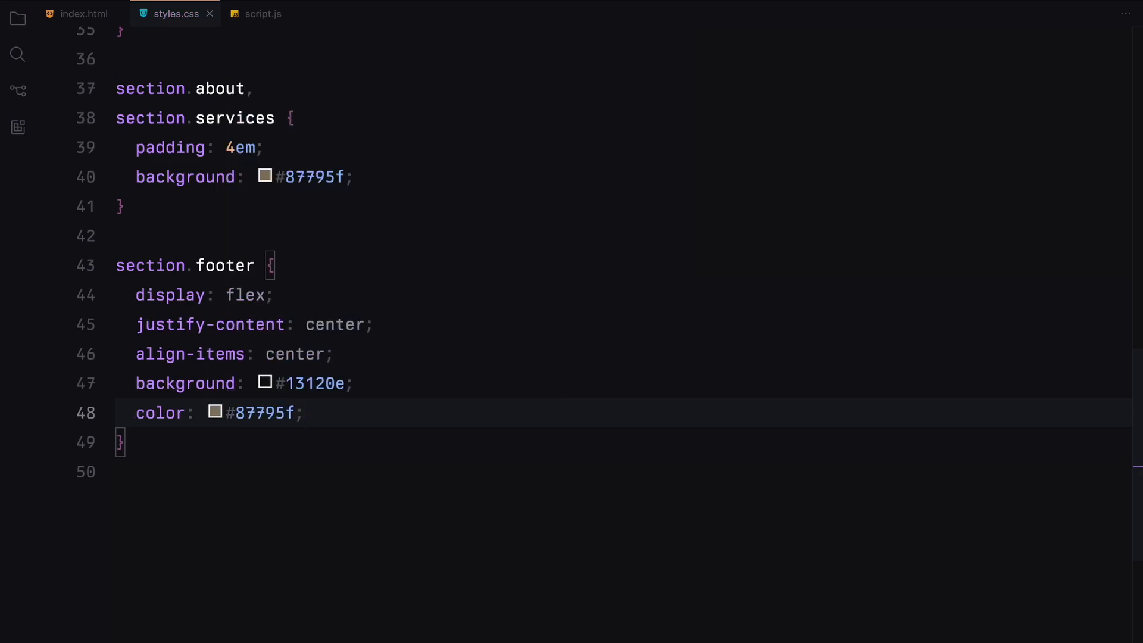
text(section.footer h1 {)
text(text-transform: uppercase;)
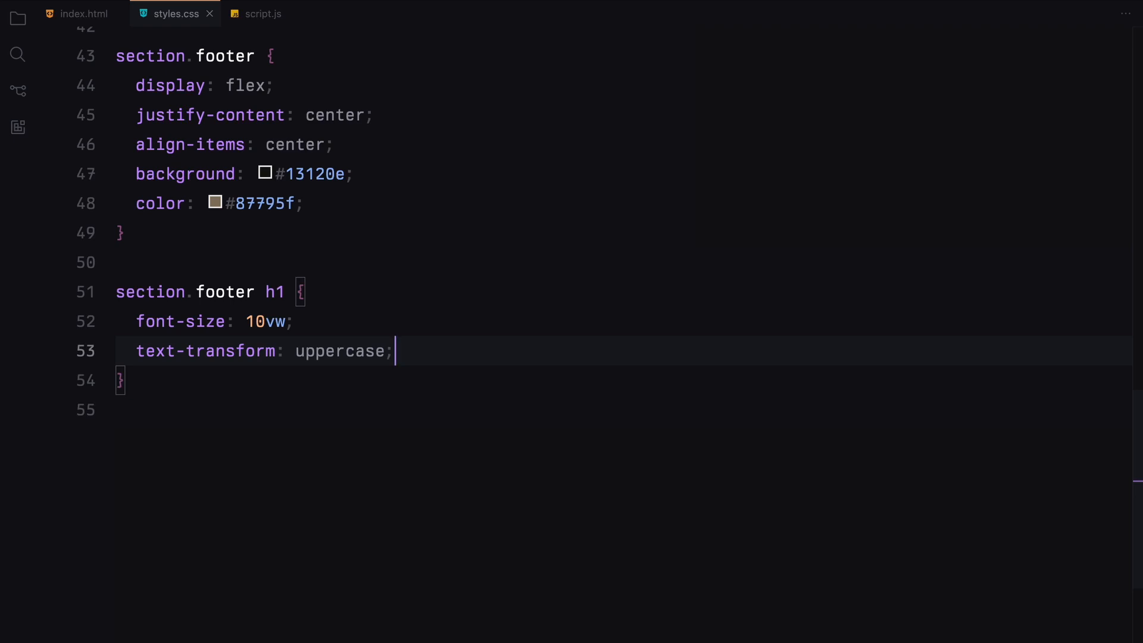
key(enter)
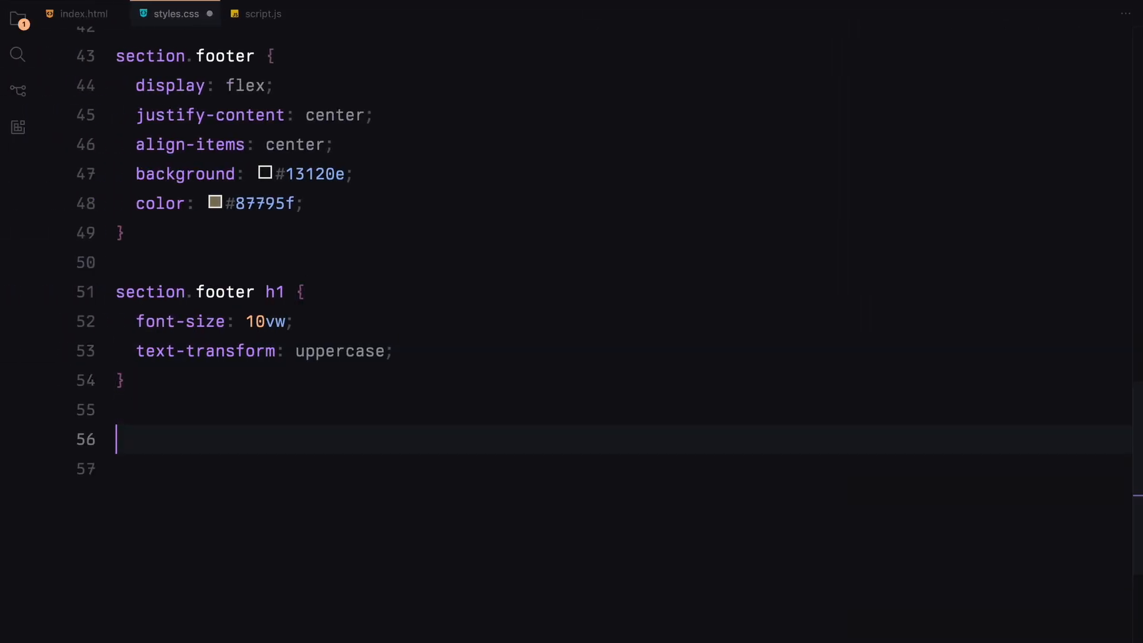
Style section.marquees and the marquee container at 250px height with margins
text(section.)
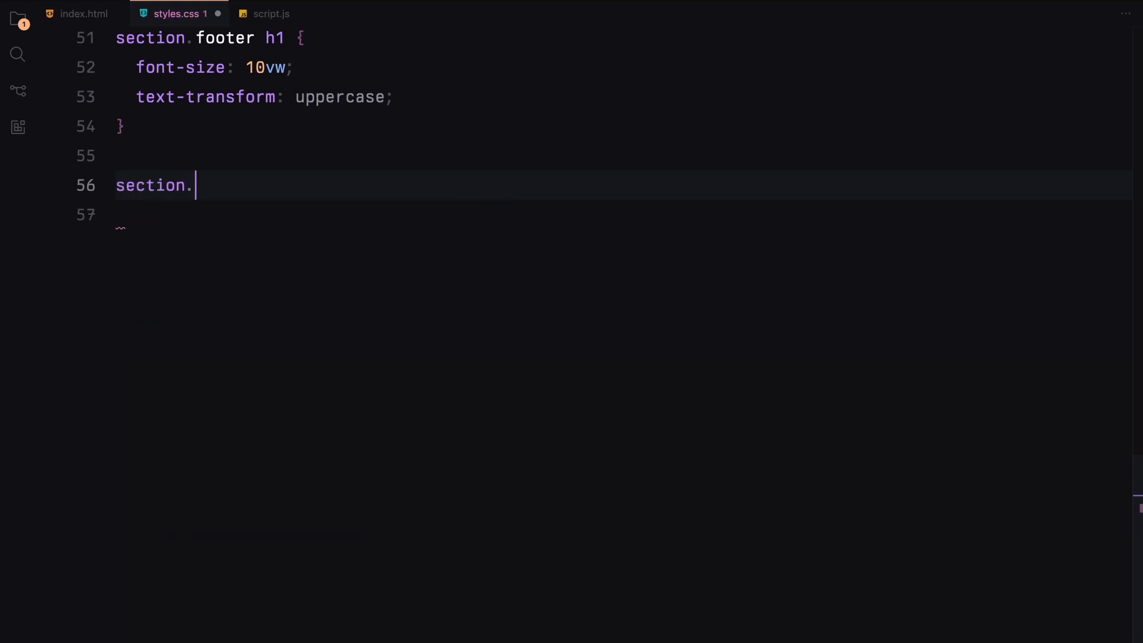
text(marquees {)
text(width: 125%;)
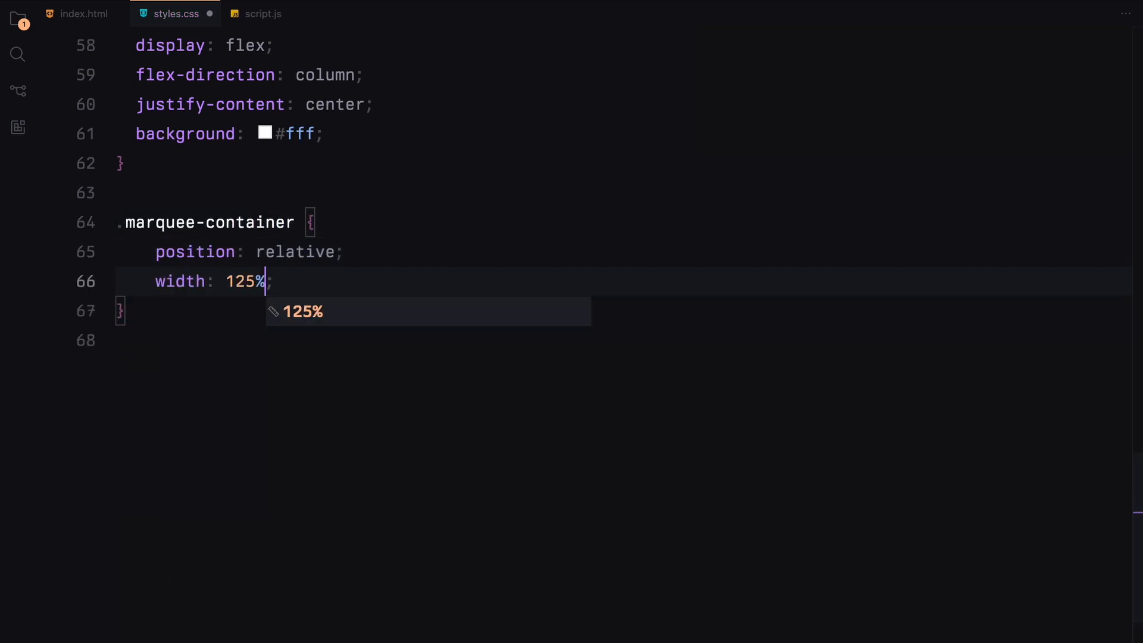
text(height: 250px;)
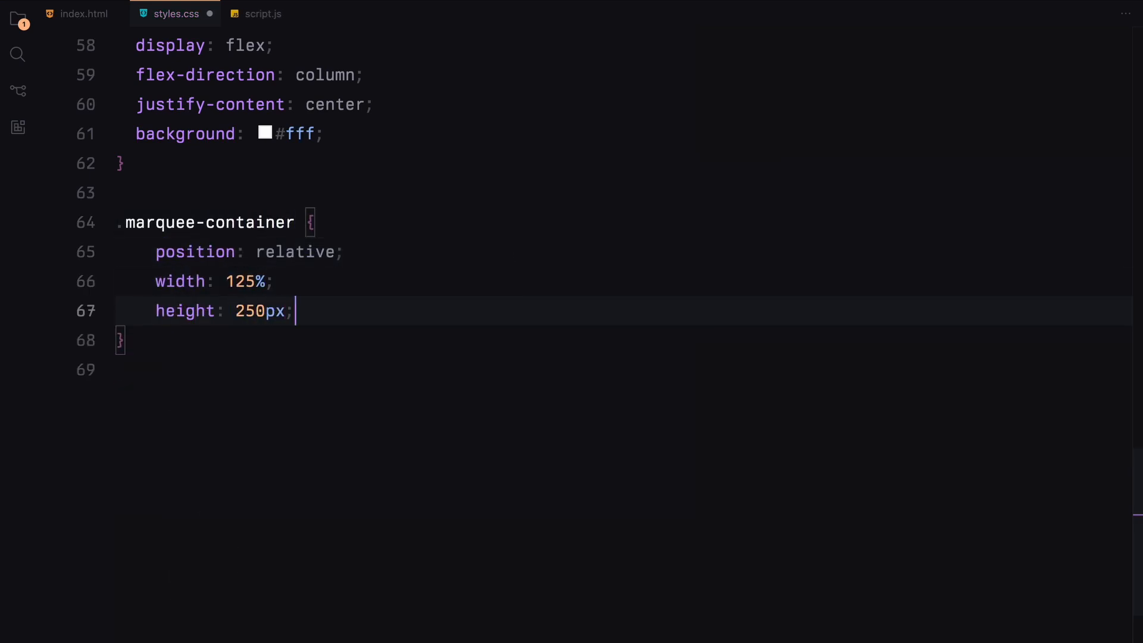
text(margin-bottom: 1em;)
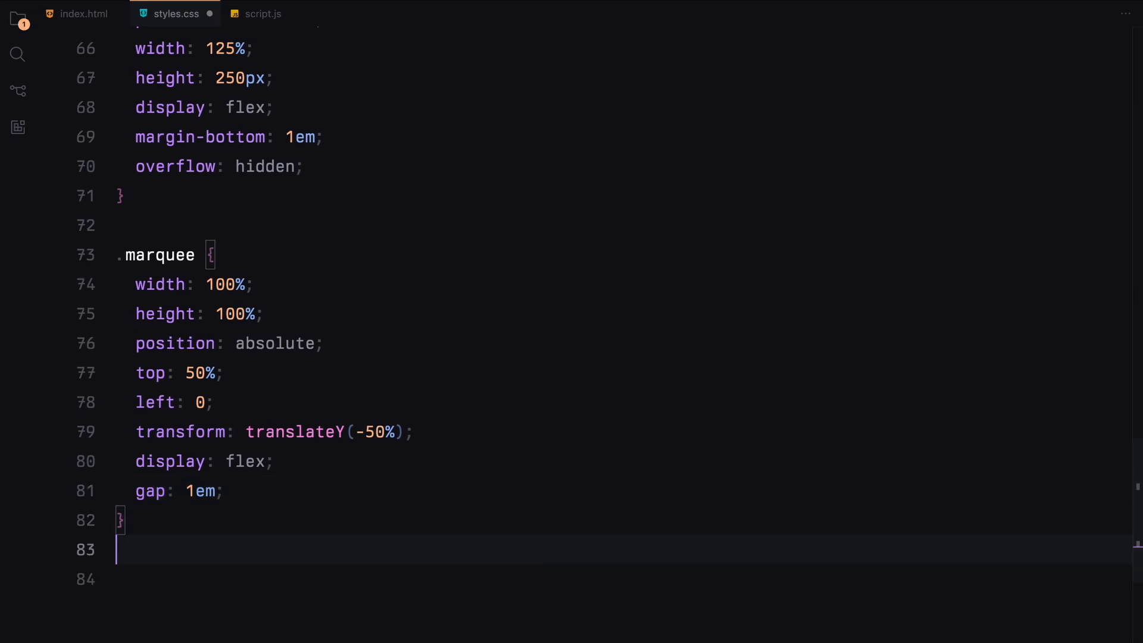
Offset #marquee-1 and style .item.with-text headings at 140px font size
text(#marquee-1)
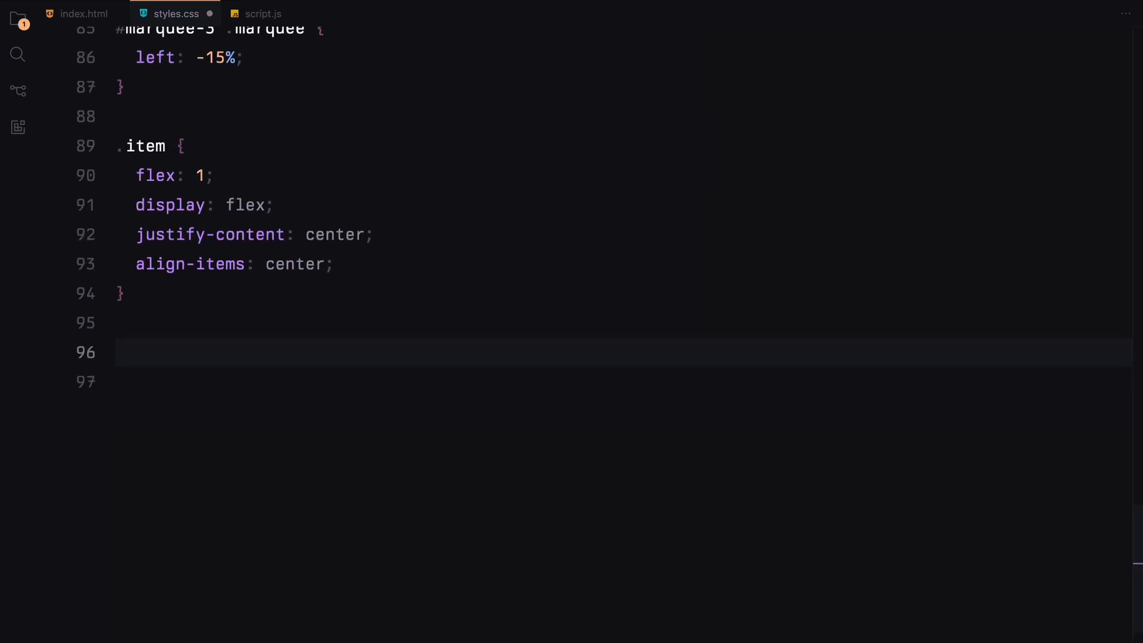
text(.item.with-text {)
text(text-transform: uppercase;)
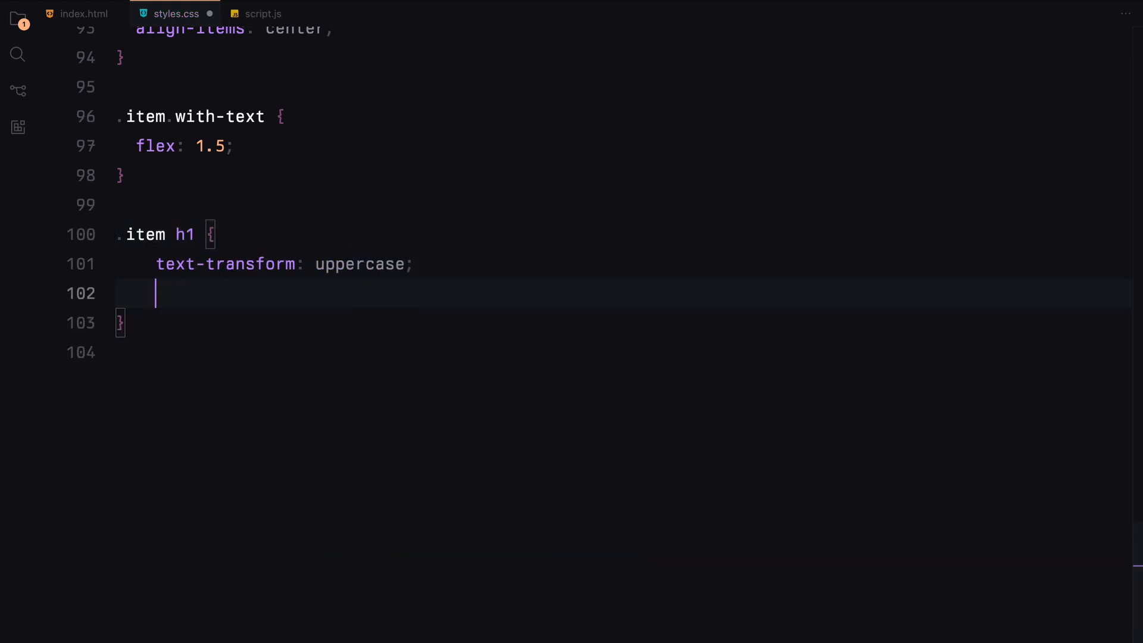
text(font-size: 140px;)
text(@media(max-width: )
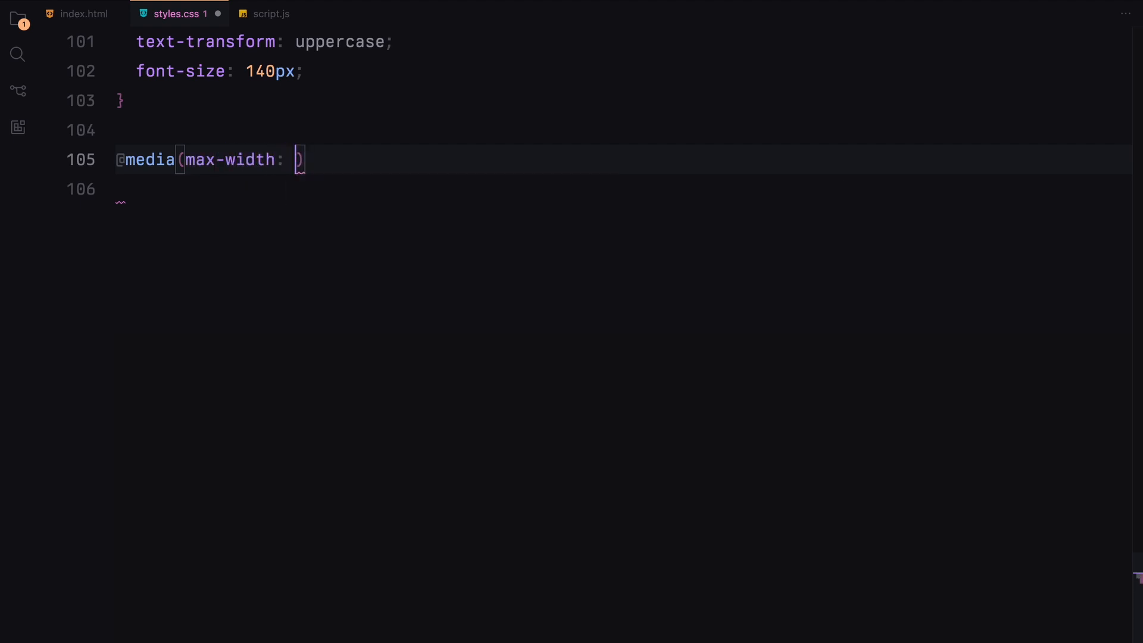
Add a 900px max-width query making marquees 100vh and containers 50px
text(900px) {)
click(624, 188)
text(section.marquees {)
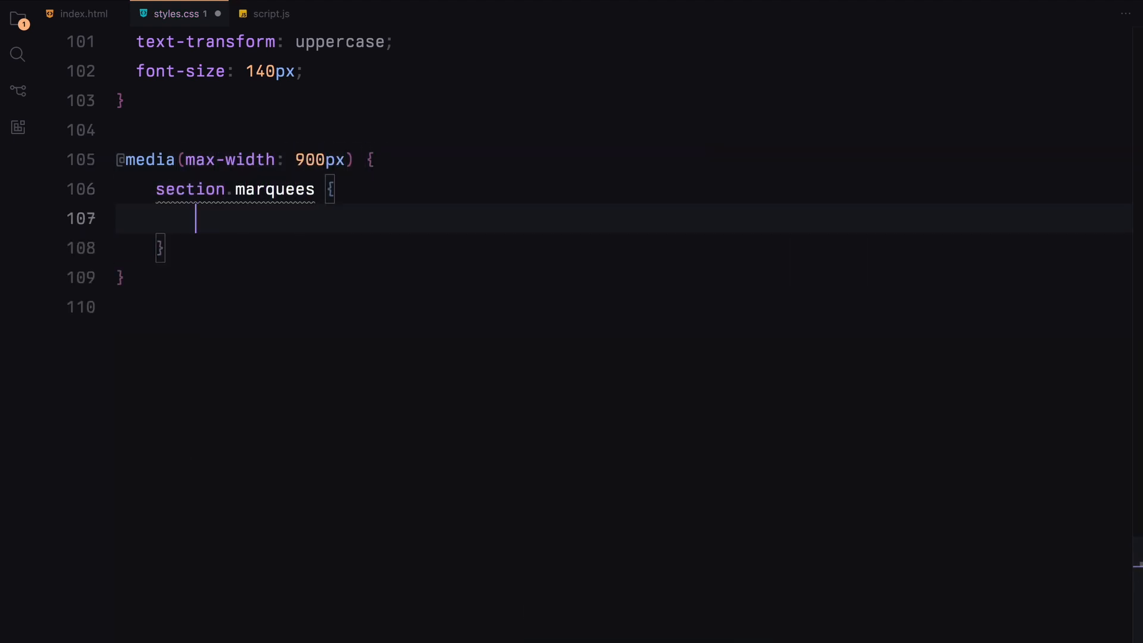
text(height: 100vh;)
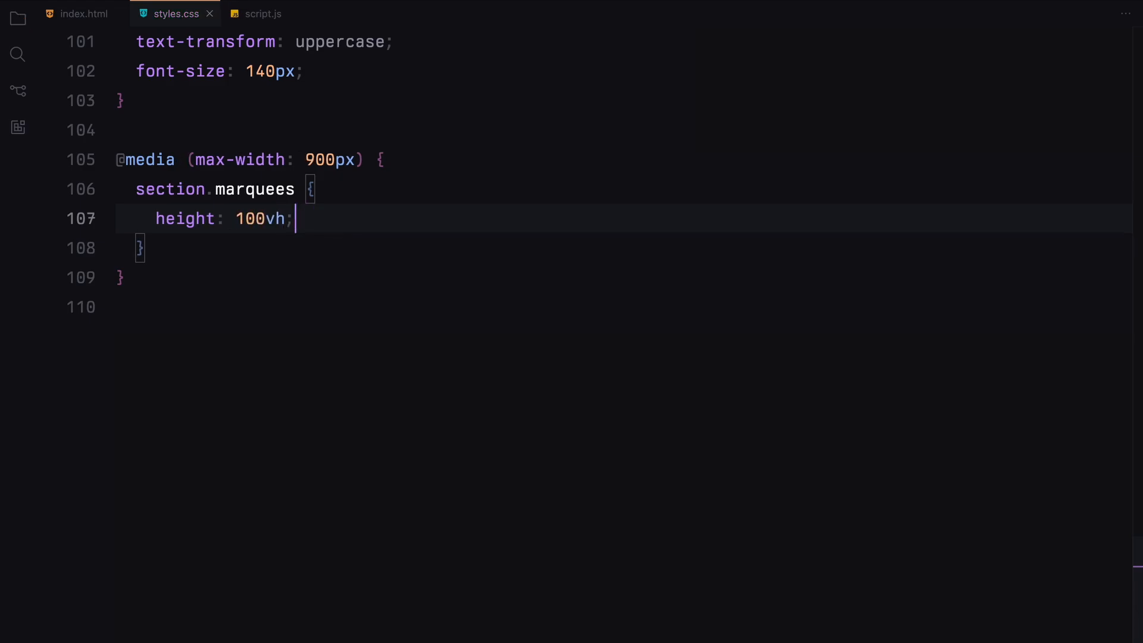
text(.marquee-container {)
text(height: 1;)
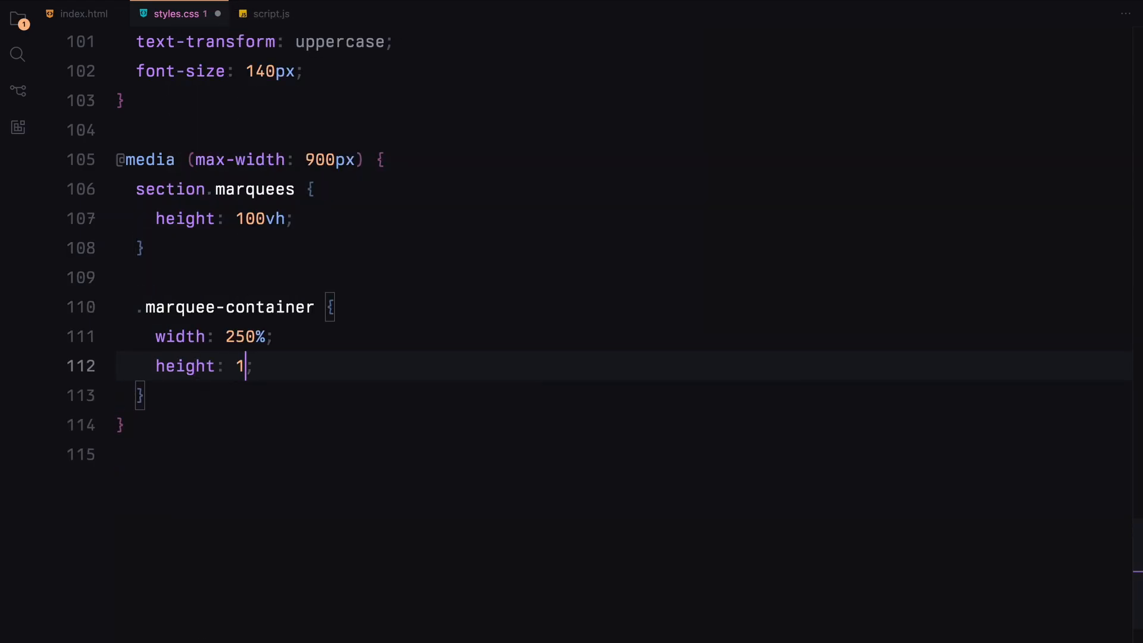
text(50px;)
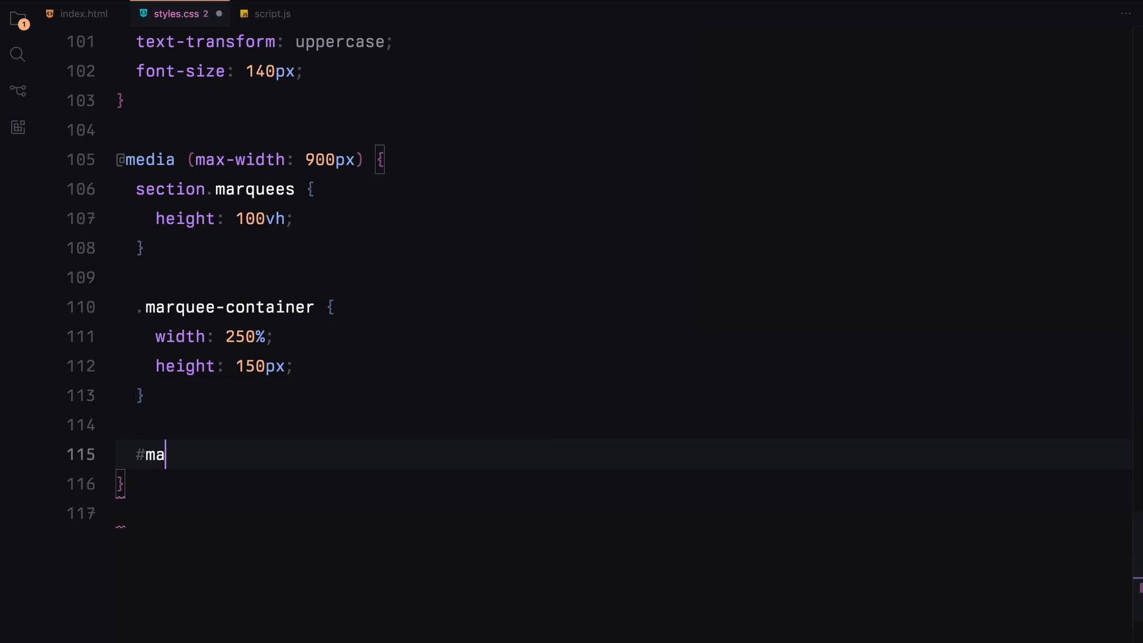
Offset #marquee-2 and #marquee-4 rows and shrink .item.with-text headings in the query
text(rquee-2 .marquee,)
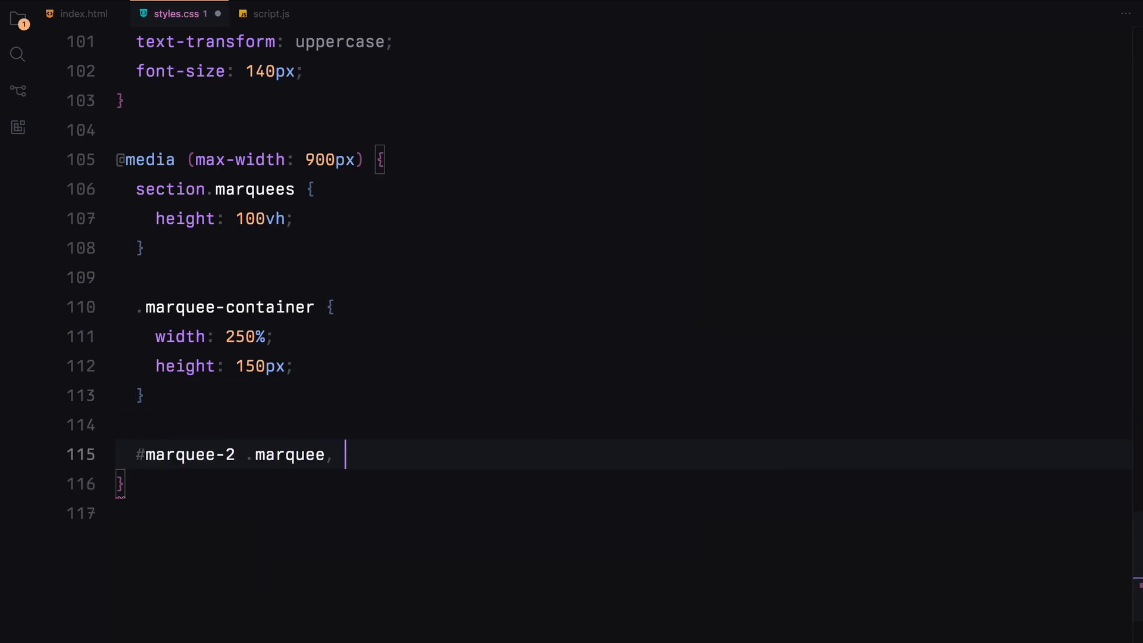
text(#marquee-4 .marquee {)
text(left: -35%;)
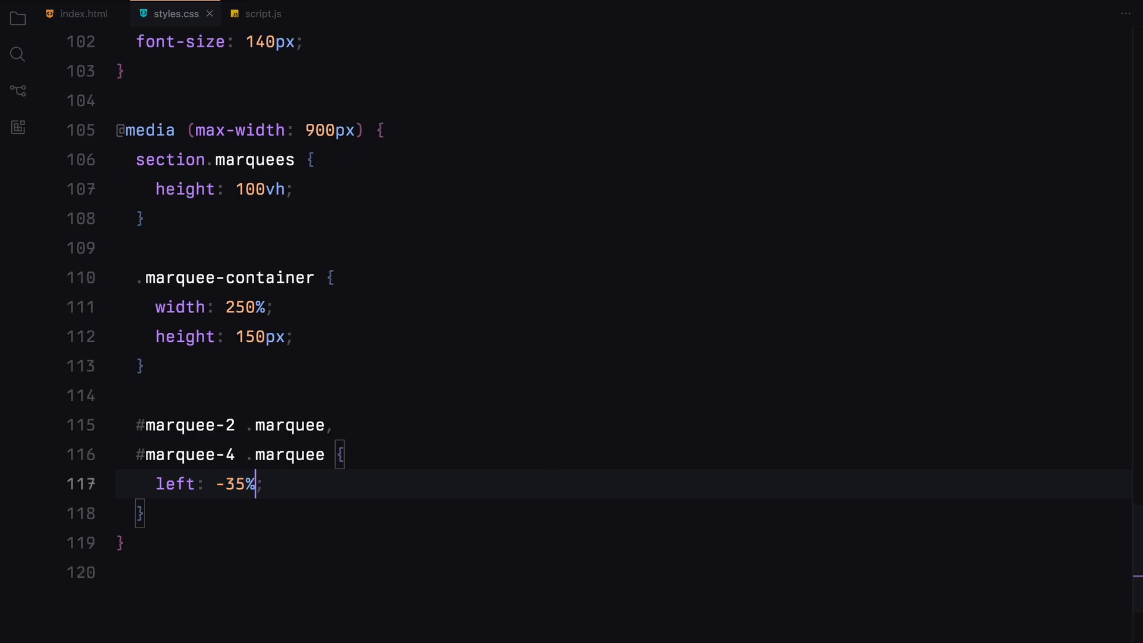
text(.item.with-text {)
text(font-size: 60px;)
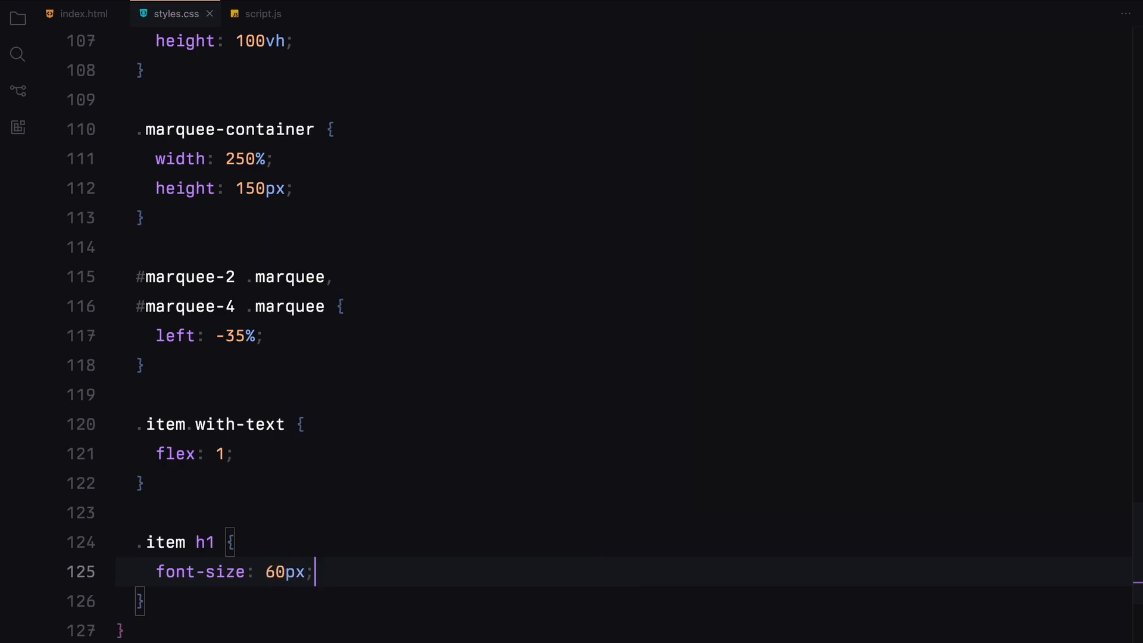
scroll(down, 3)
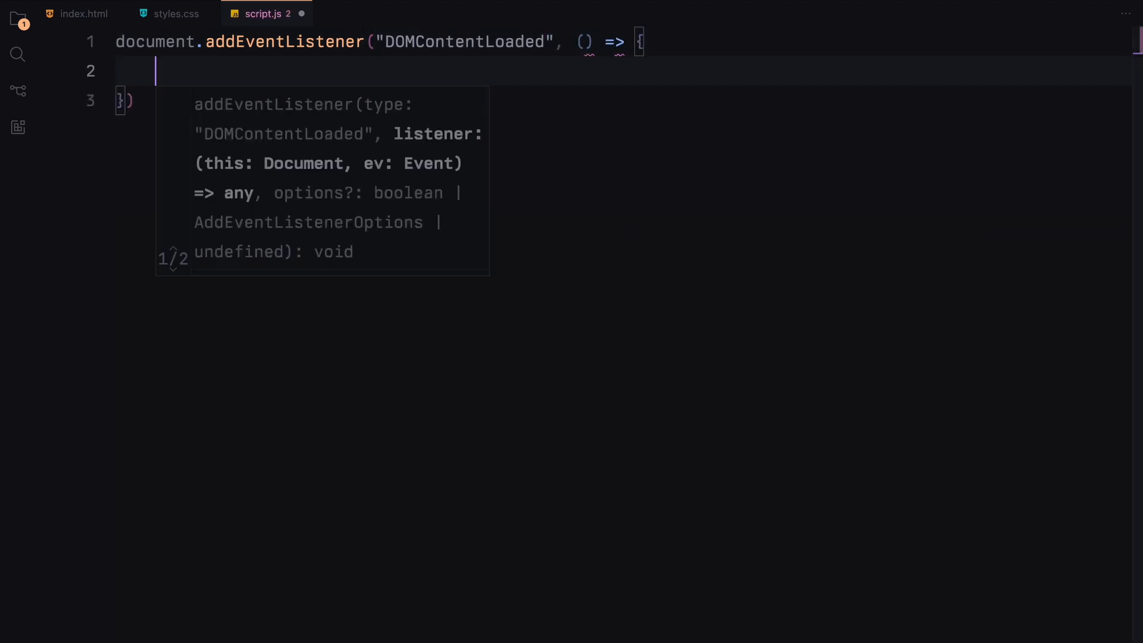
Register ScrollTrigger and define animateChars(chars, reverse = false)
text(gsap.registerPlugin())
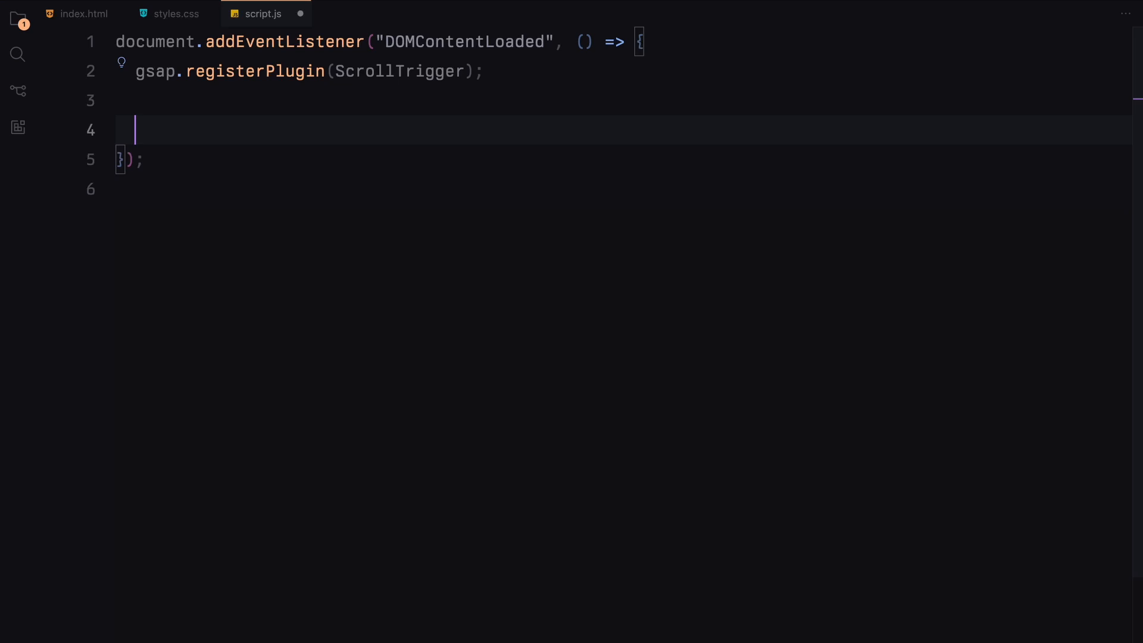
text(const animateChars)
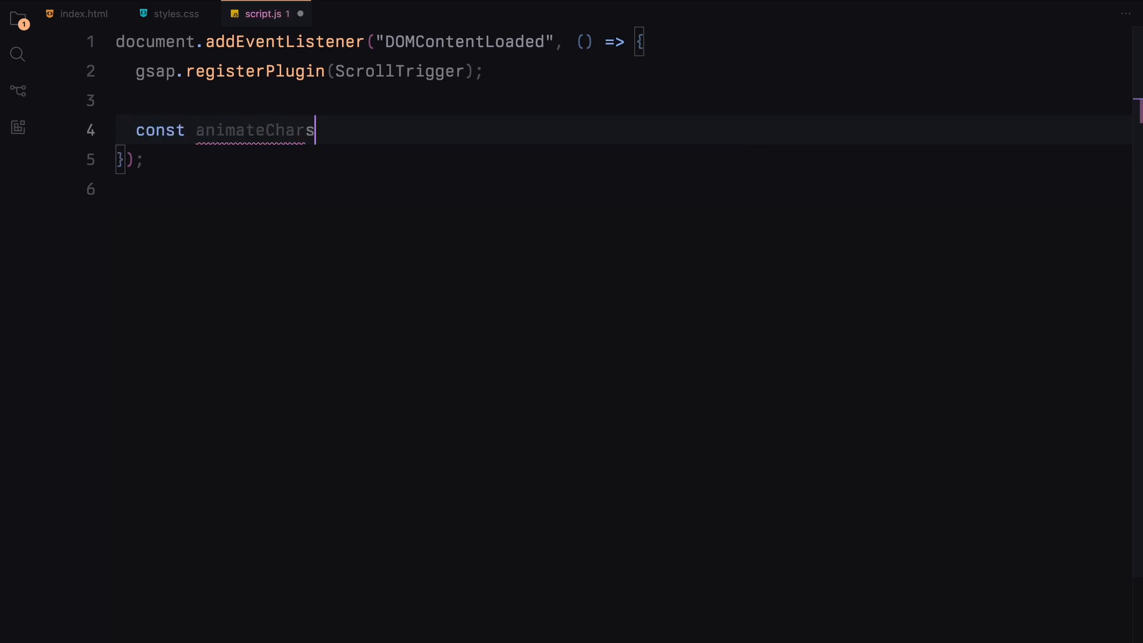
text(= ())
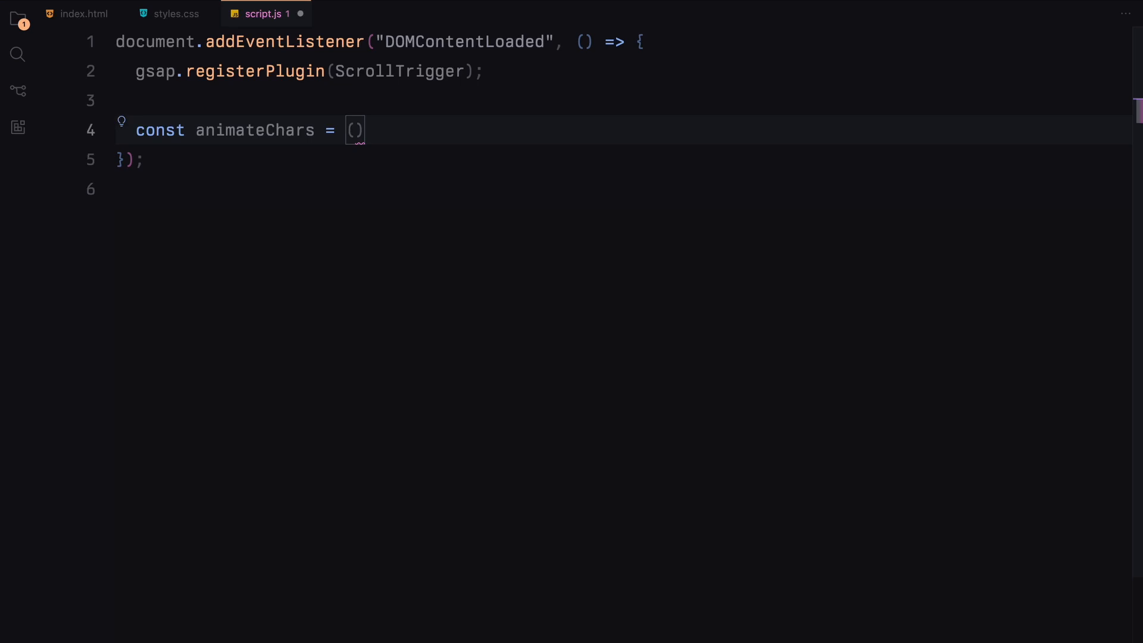
text(chars, rever)
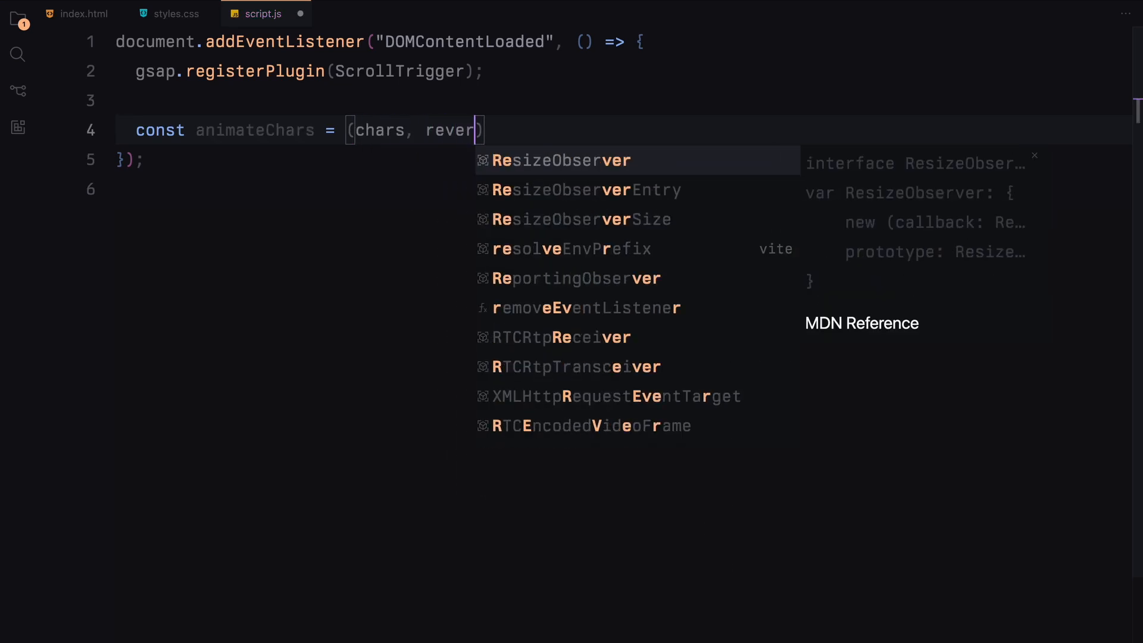
text(se = false) => {)
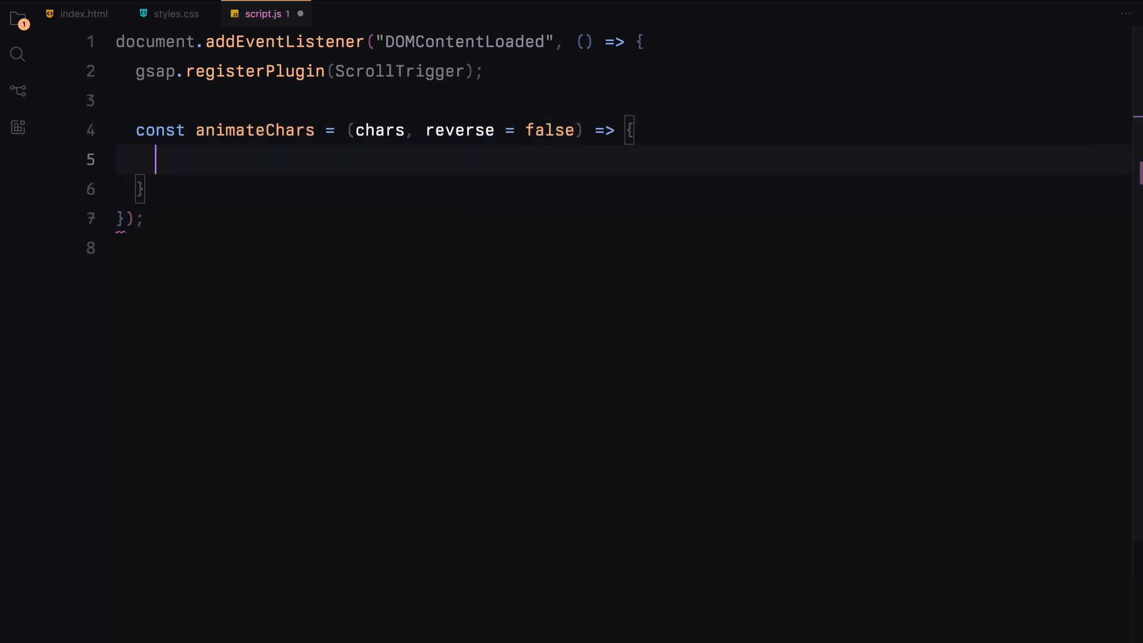
Define staggerOptions with from 'start' or 'end' by reverse and linear ease
text(const staggerOptions = {)
text(each: 0.35,)
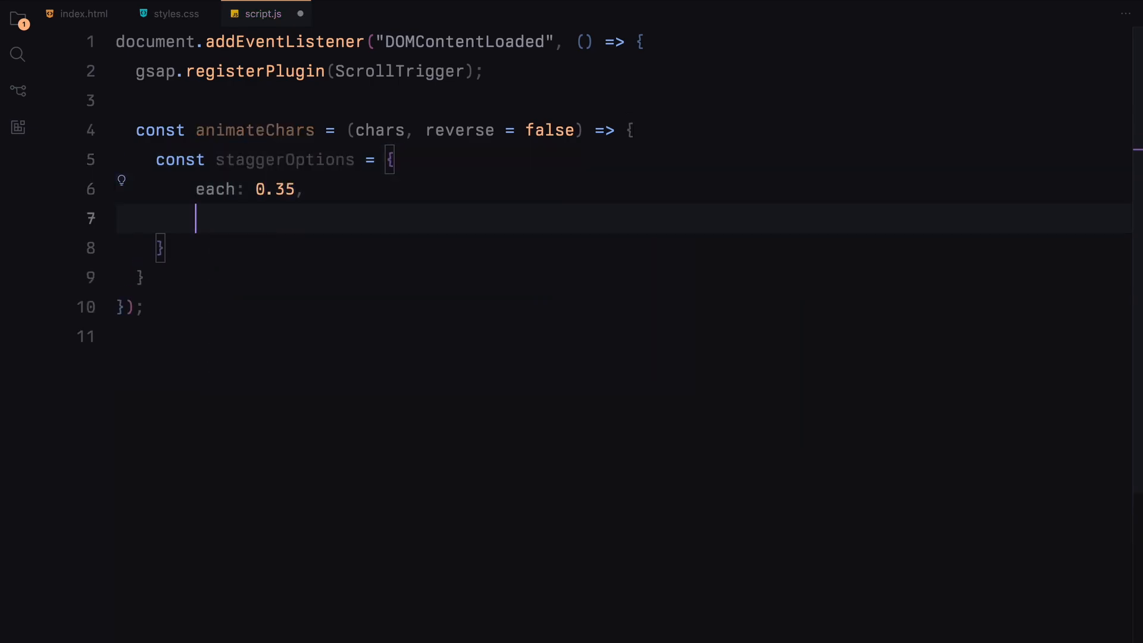
text(from: reverse ? "st")
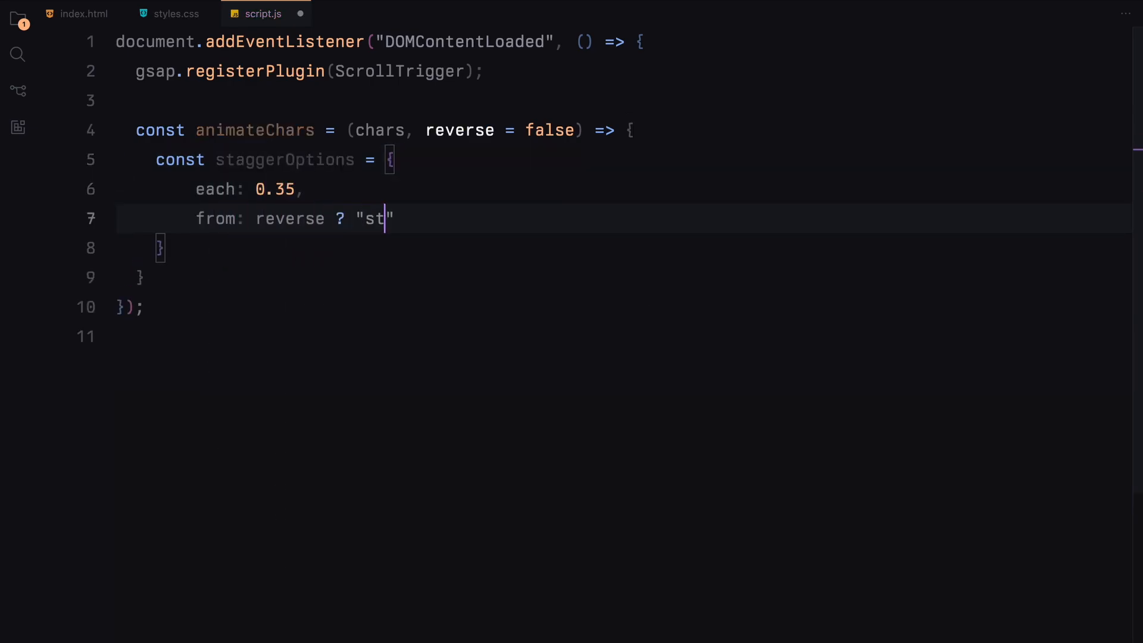
text(art" : "end",)
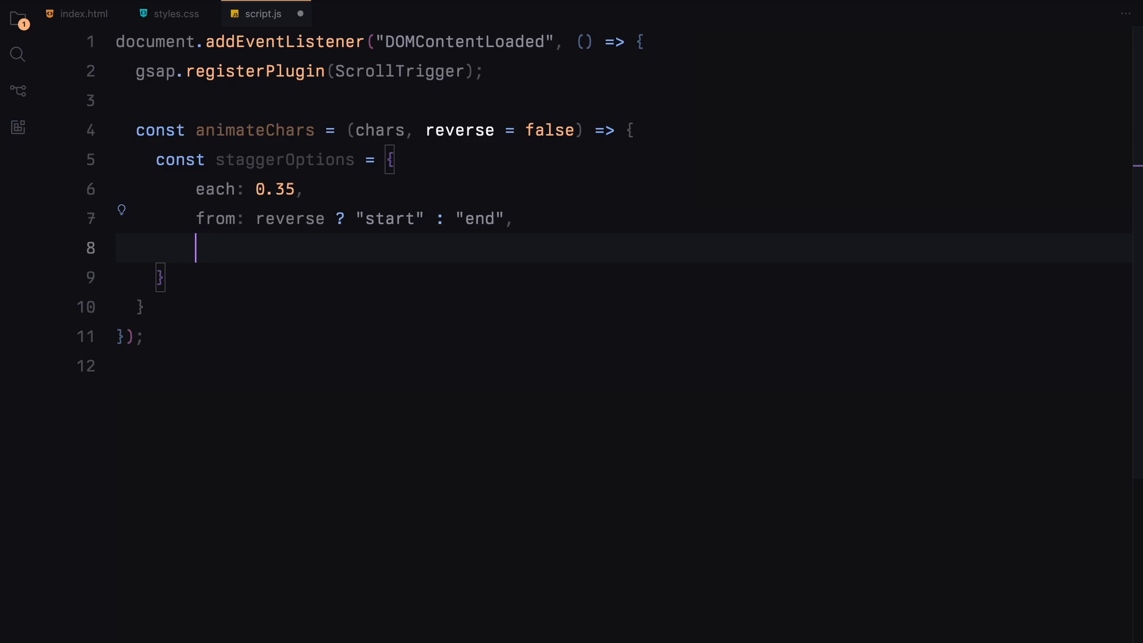
text(ease: "linear",)
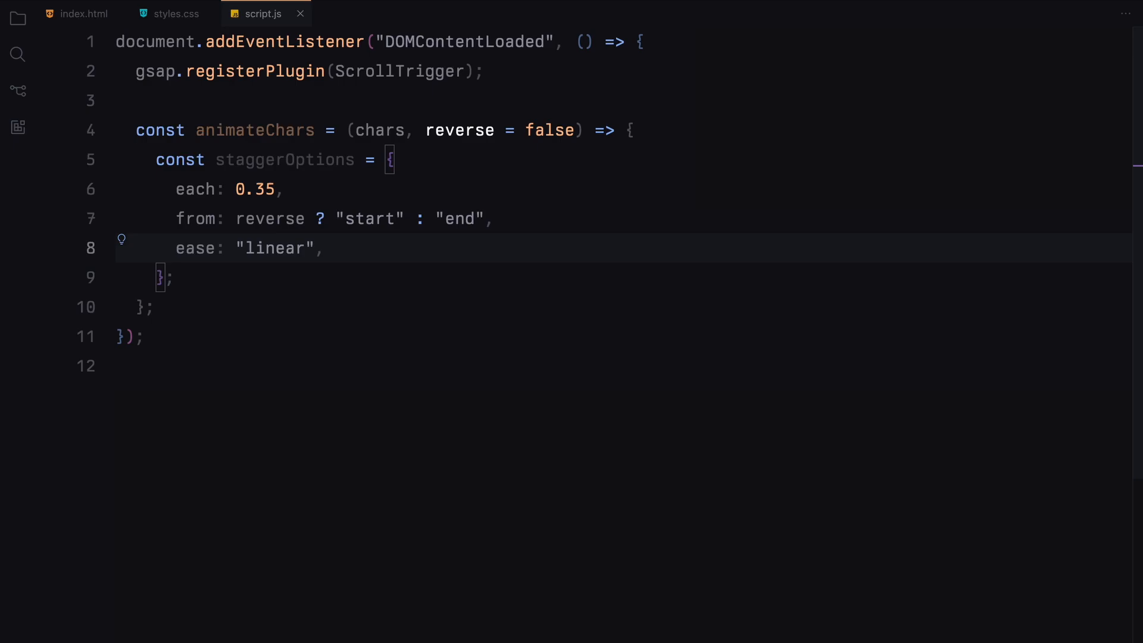
key(Enter)
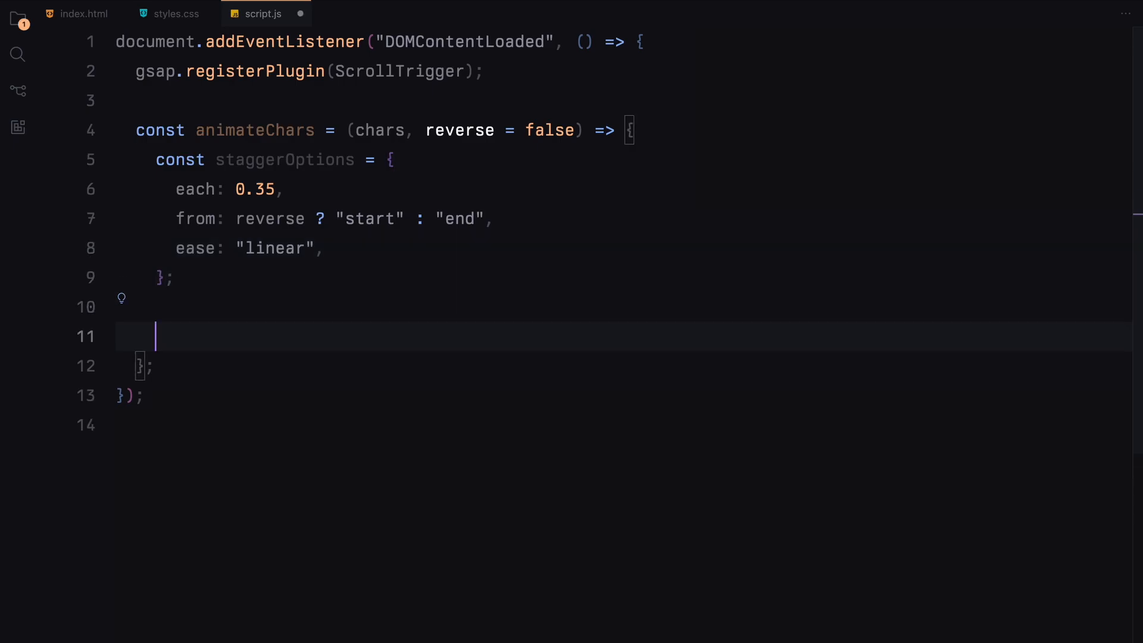
Tween chars with gsap.fromTo to font weight 900 and a scrollTrigger block
text(gsap.from)
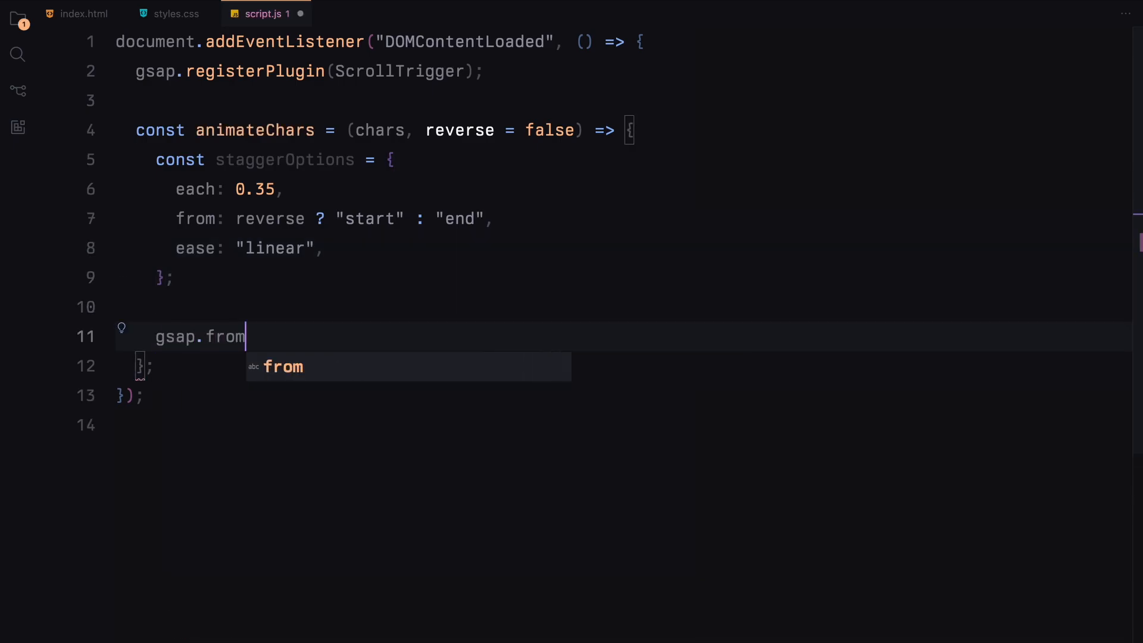
text(To(chars, {}))
text(fontWeight:)
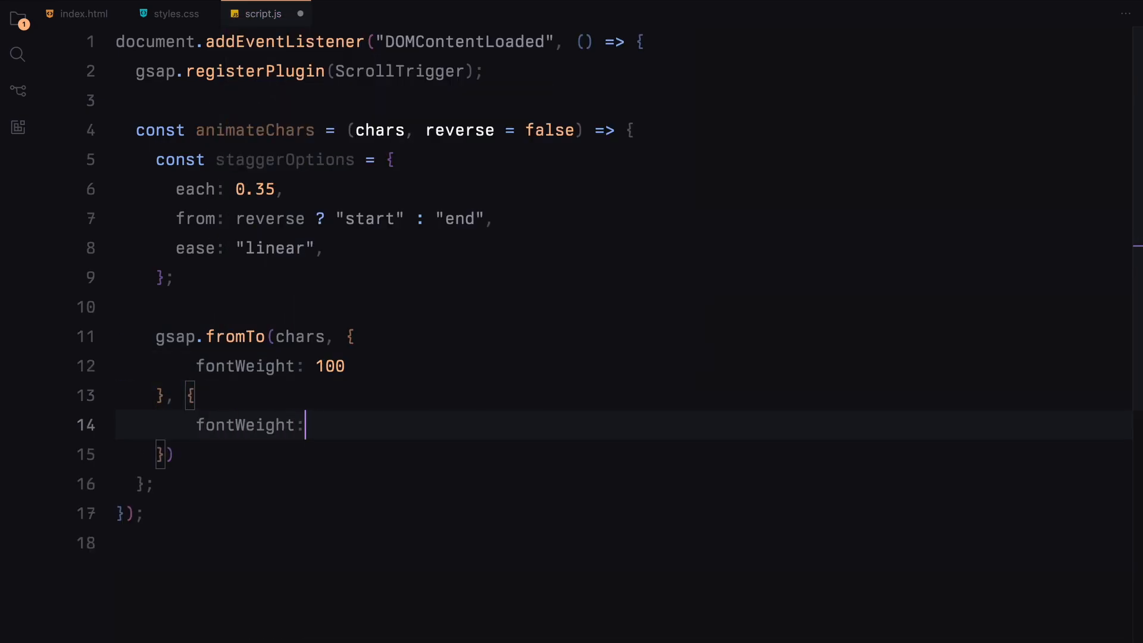
text(900,)
text(stagger)
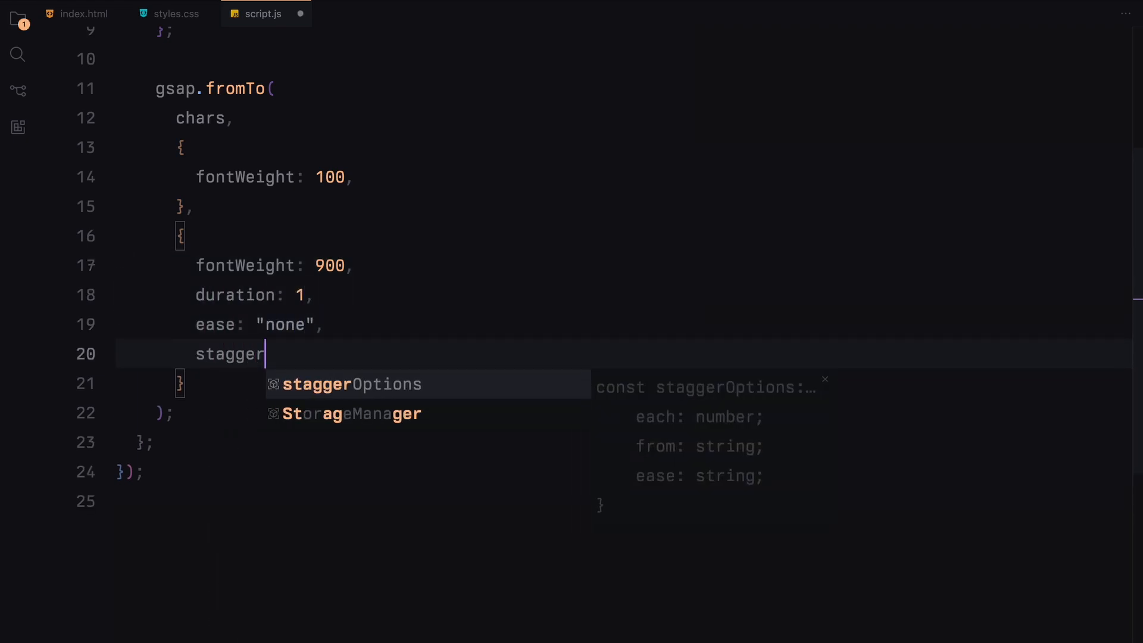
text(scro)
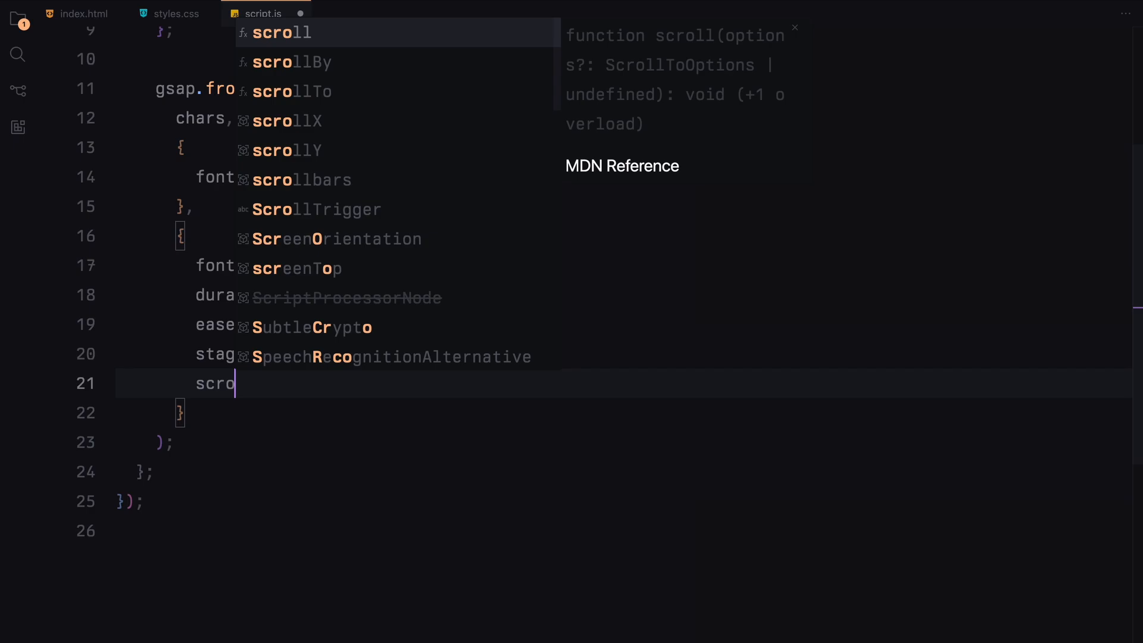
key(Enter)
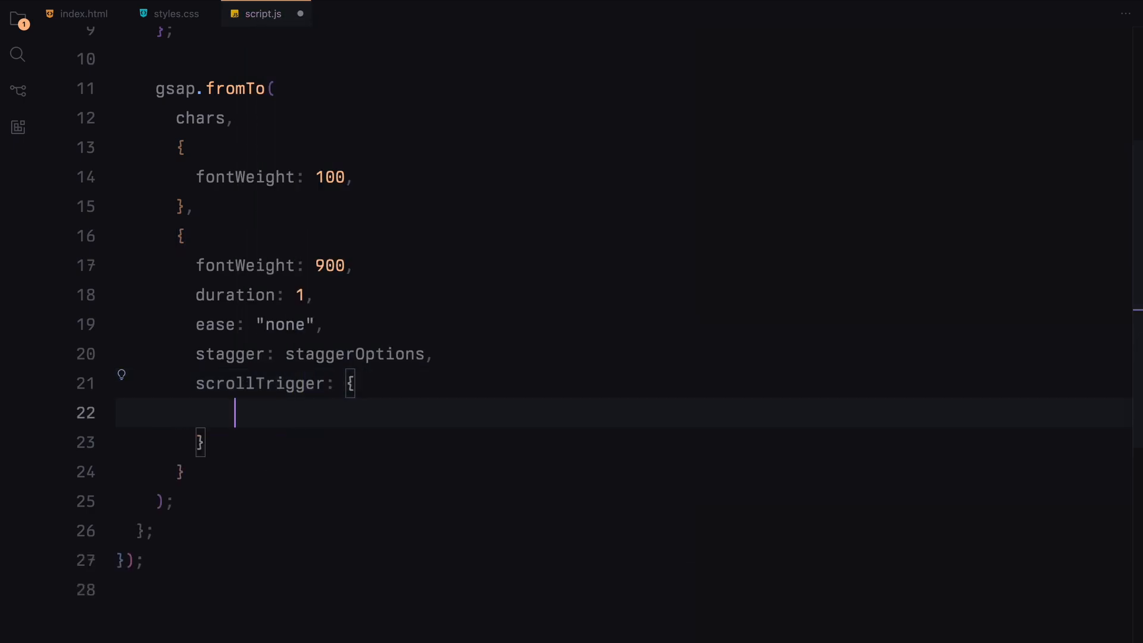
Trigger on chars[0].closest marquee-container from '50% bottom' to 'top top'
text(trigger:)
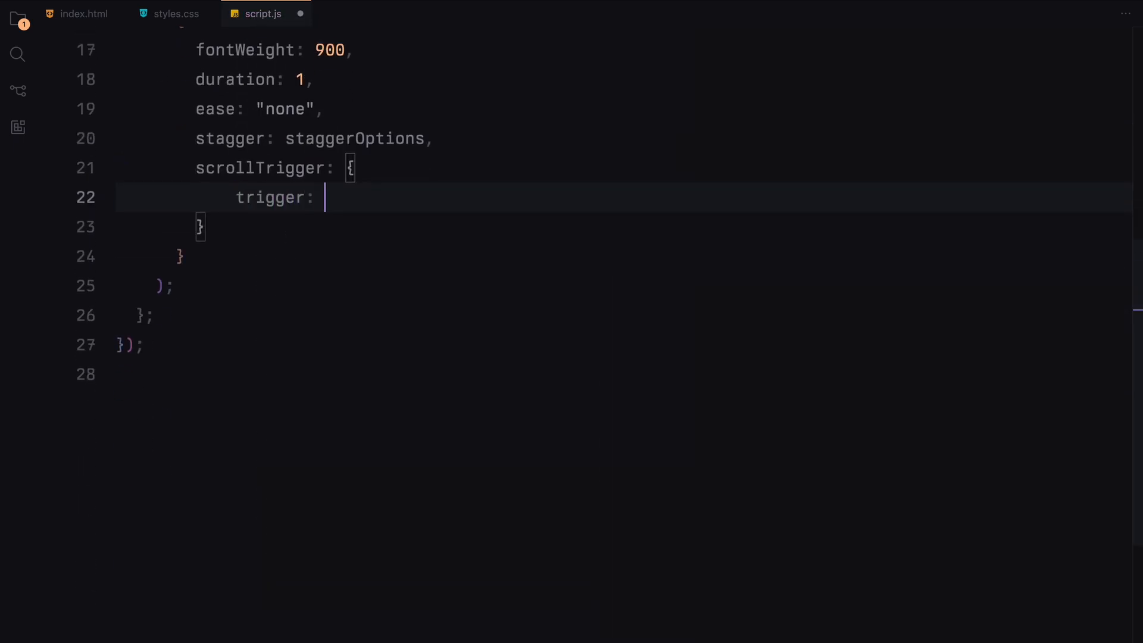
text(chars[])
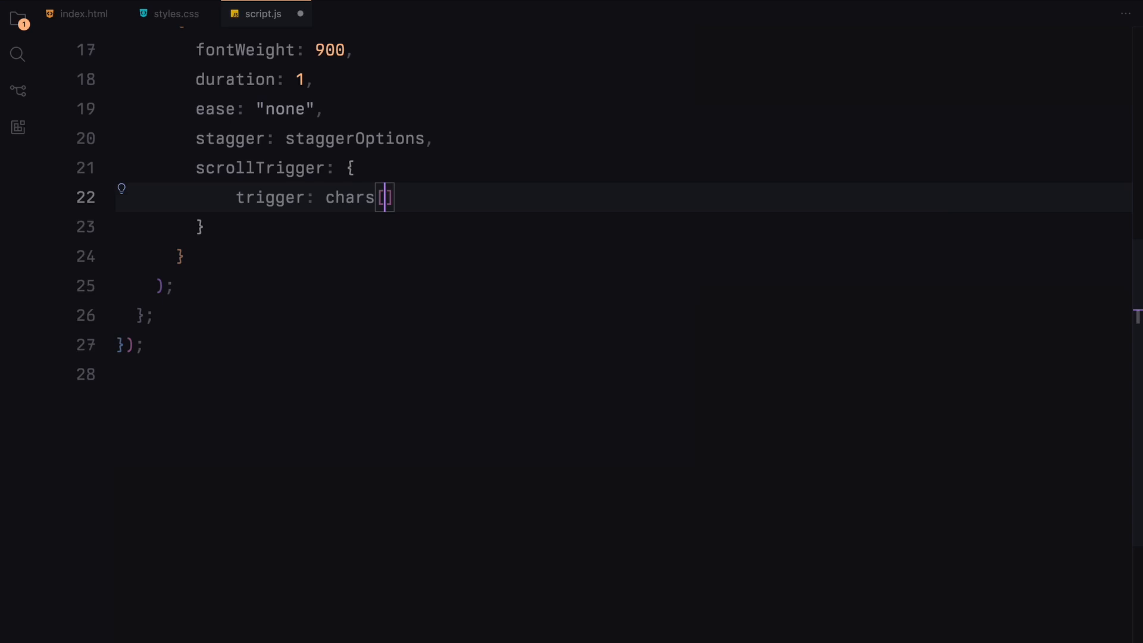
text(0].closet())
text(start:)
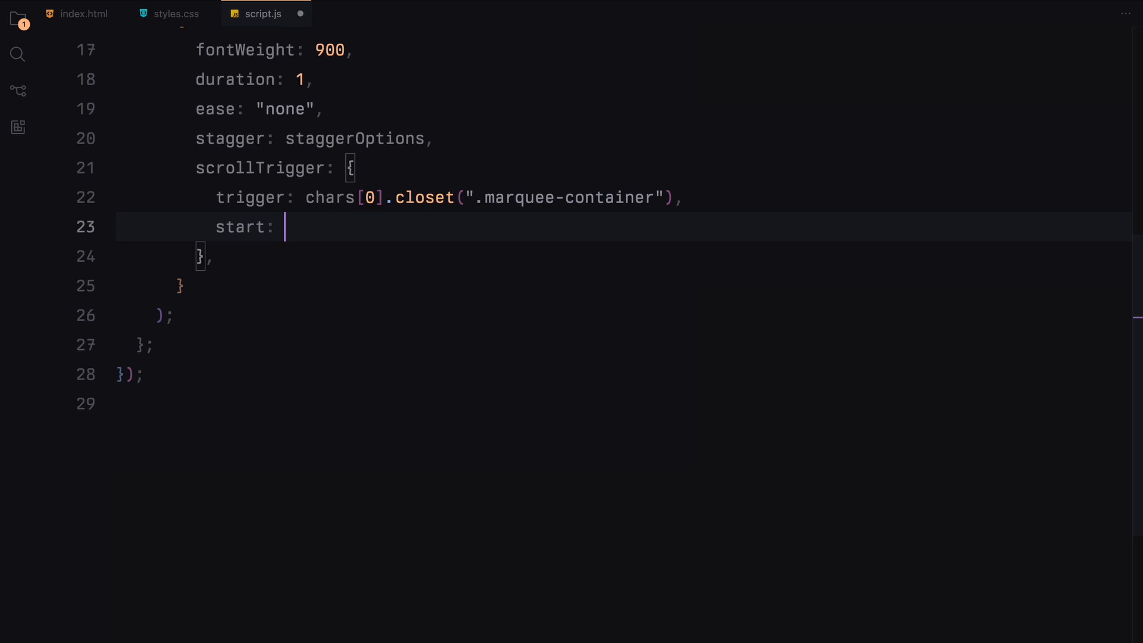
text("50% bottom",)
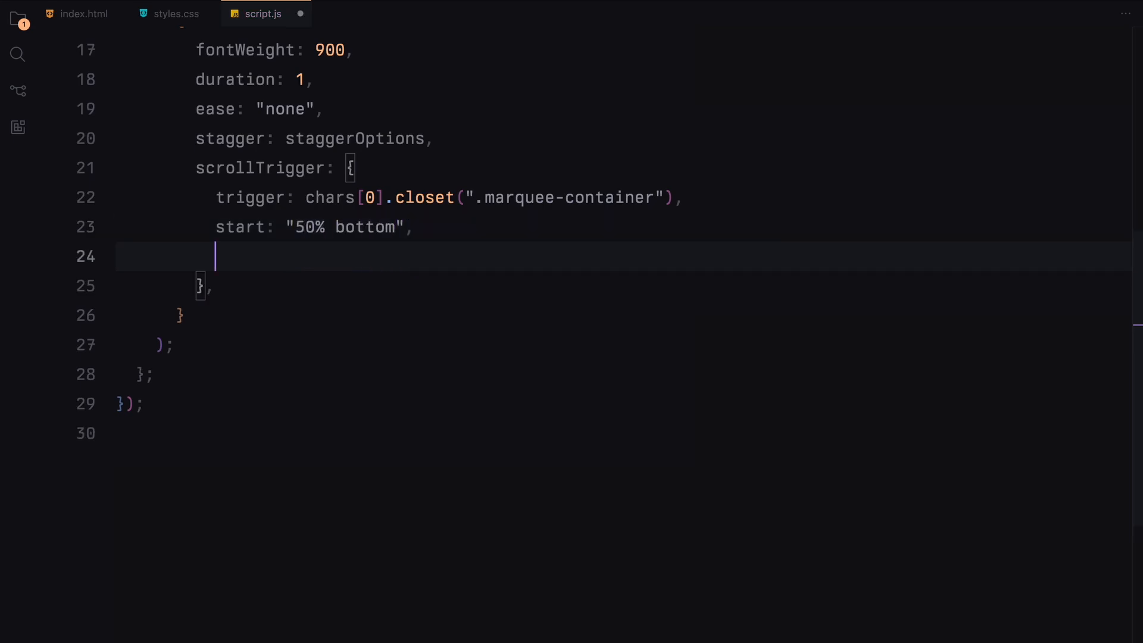
text(end: "top top",)
text(scrub: true,)
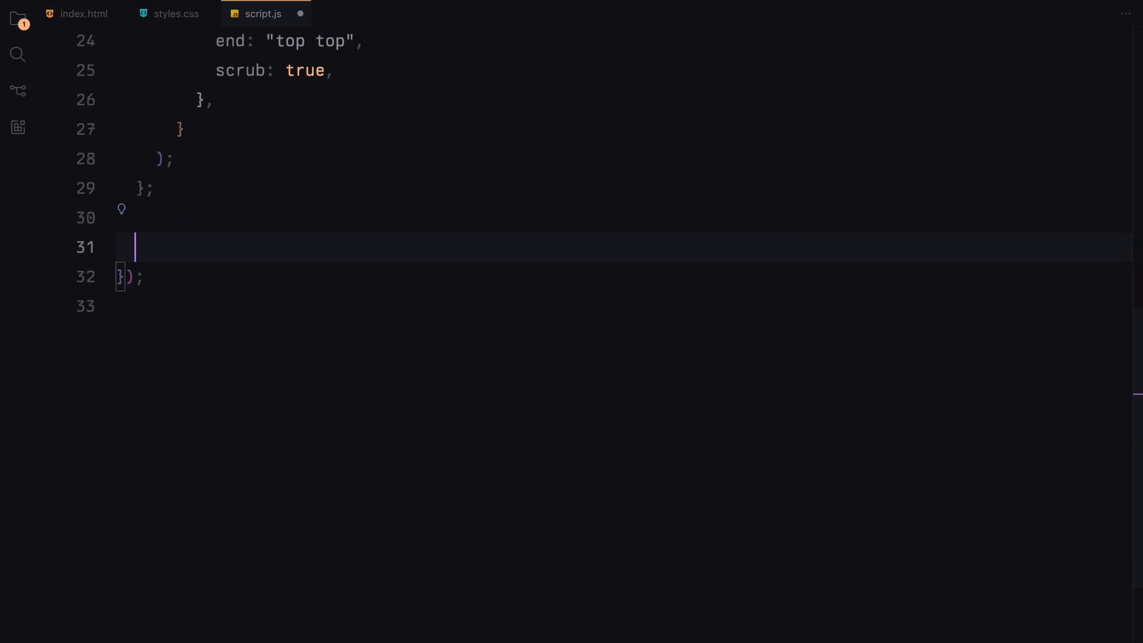
Split '.item h1' into chars with SplitType and query the marquee containers
text(const splitText = new S)
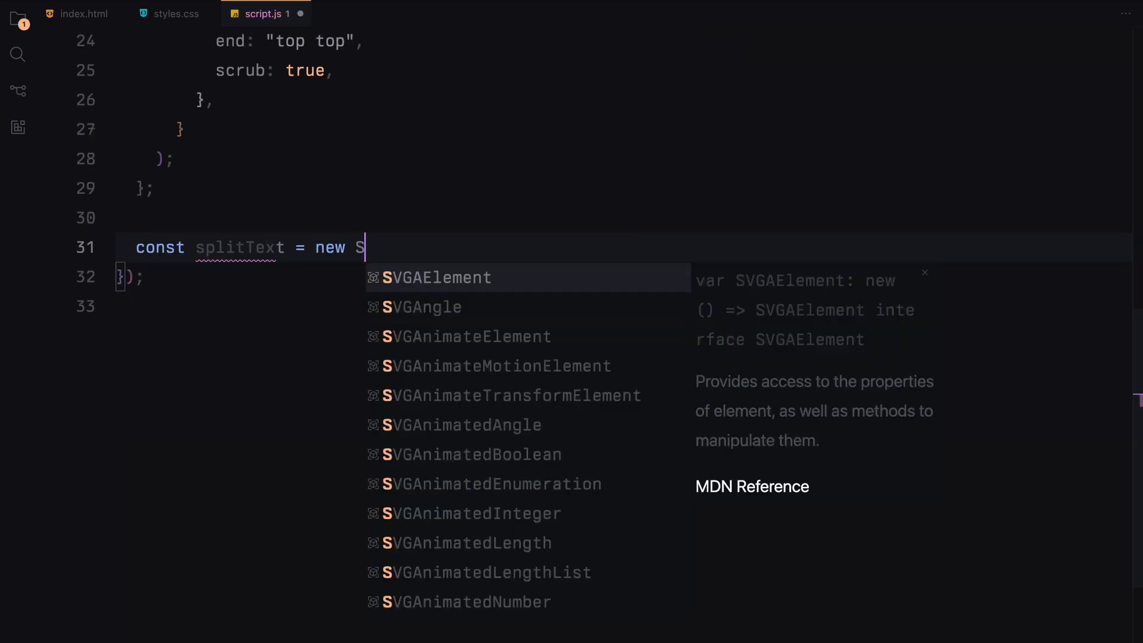
text(SplitType(".item h"))
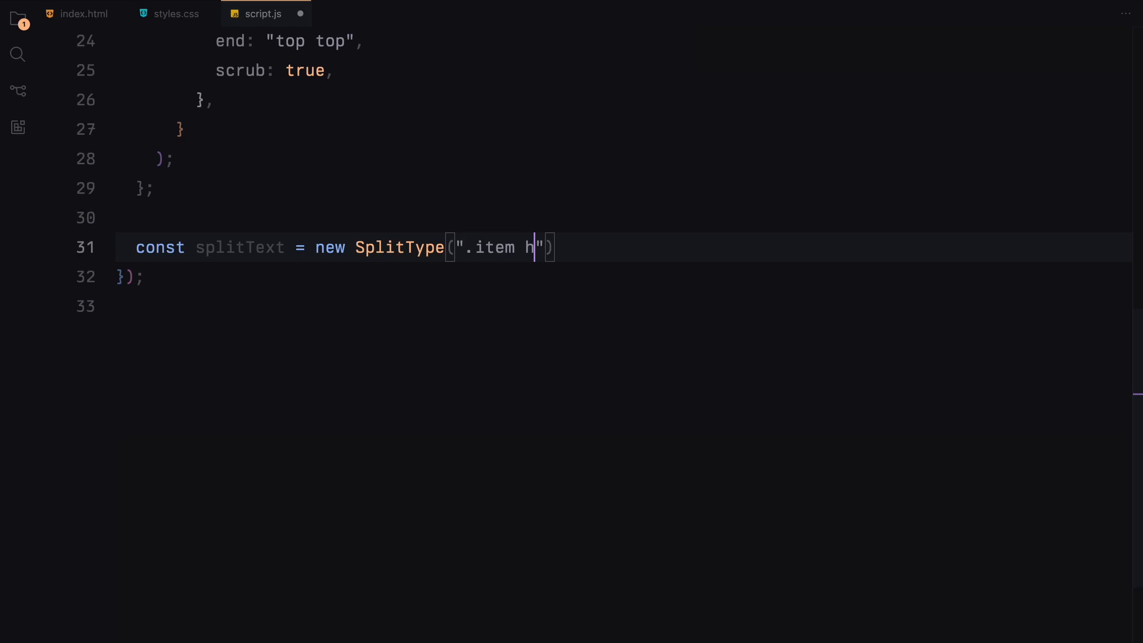
text(1", {types: "chars"})
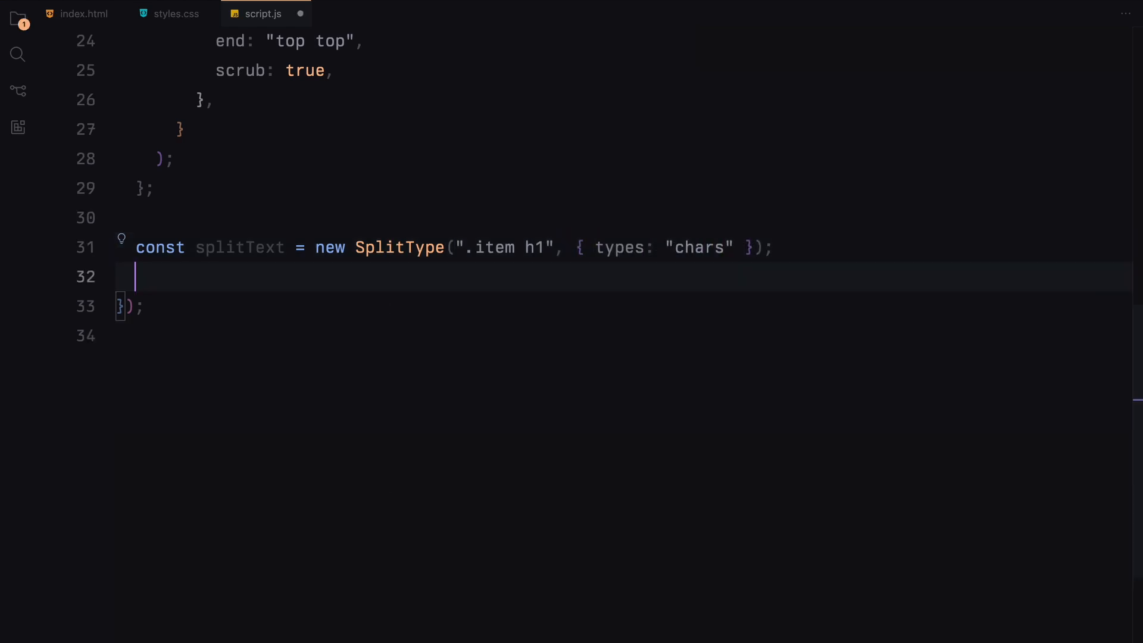
text(const marqueeContainers = document.querySelectorAll(".marquee-container");)
text(marqueeContainers.forEach((container, index) => {)
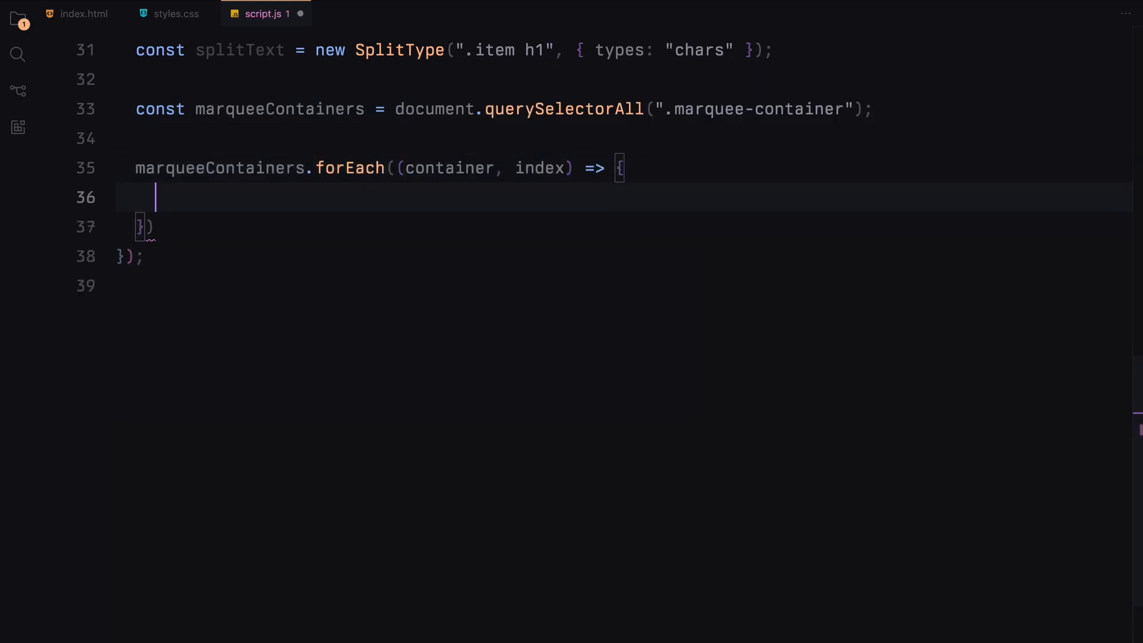
Loop containers with start '0%' end '-15%', using '10%' end on even indexes
text(let start =)
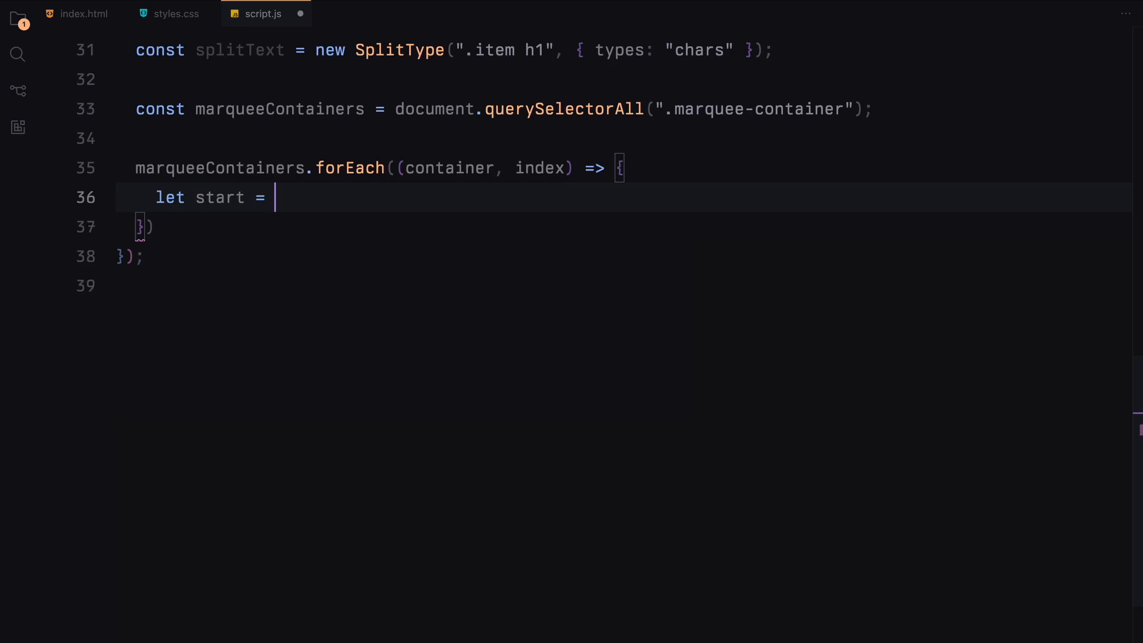
text("0%";)
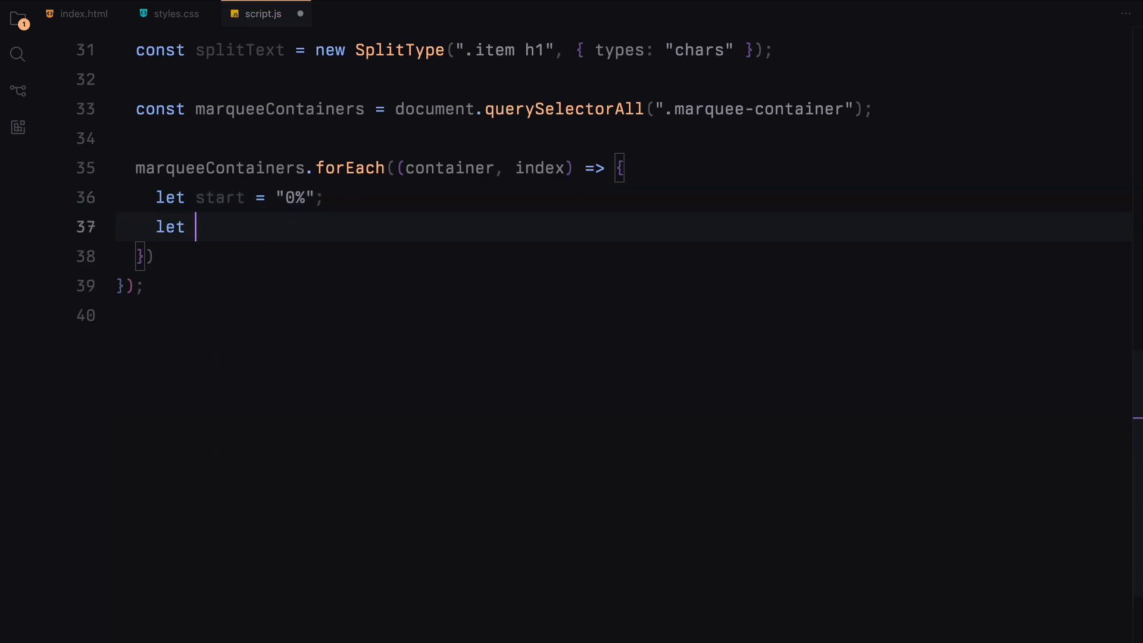
text(end = "-15%")
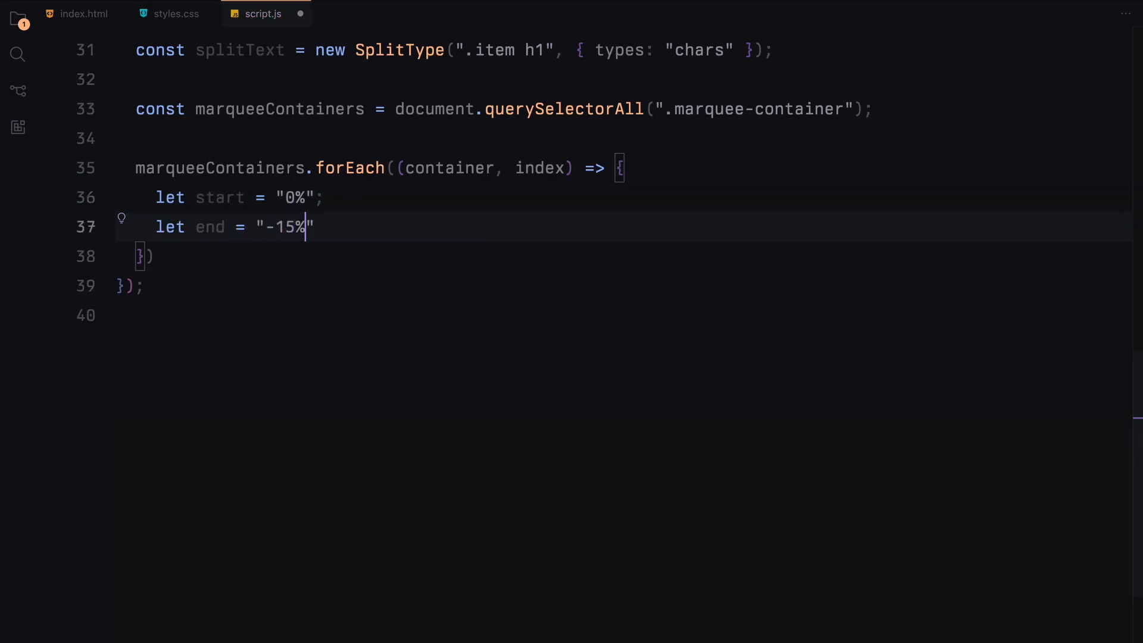
text(if (index % 2 === 0) {)
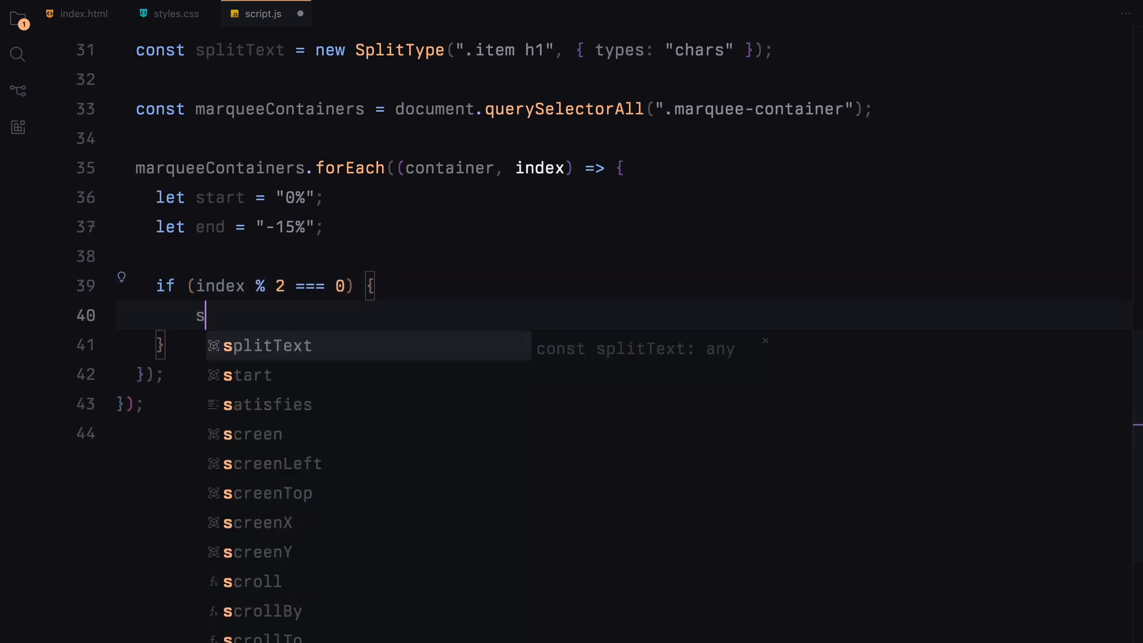
text(start = "0%";)
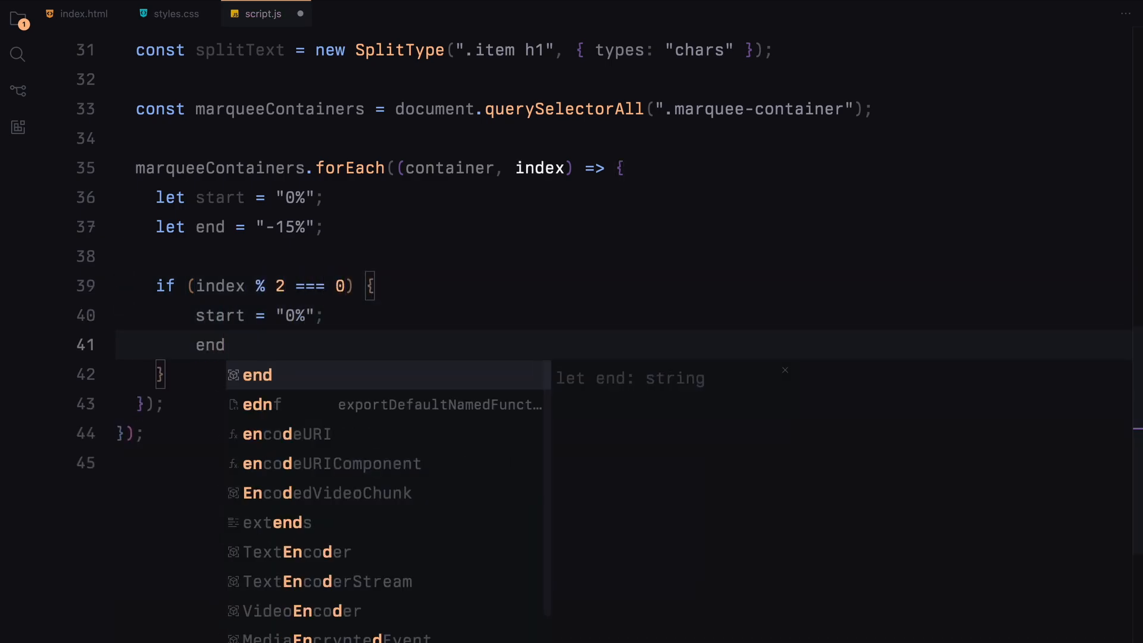
text(= "10%";)
text(const marquee = container.querySelector(")
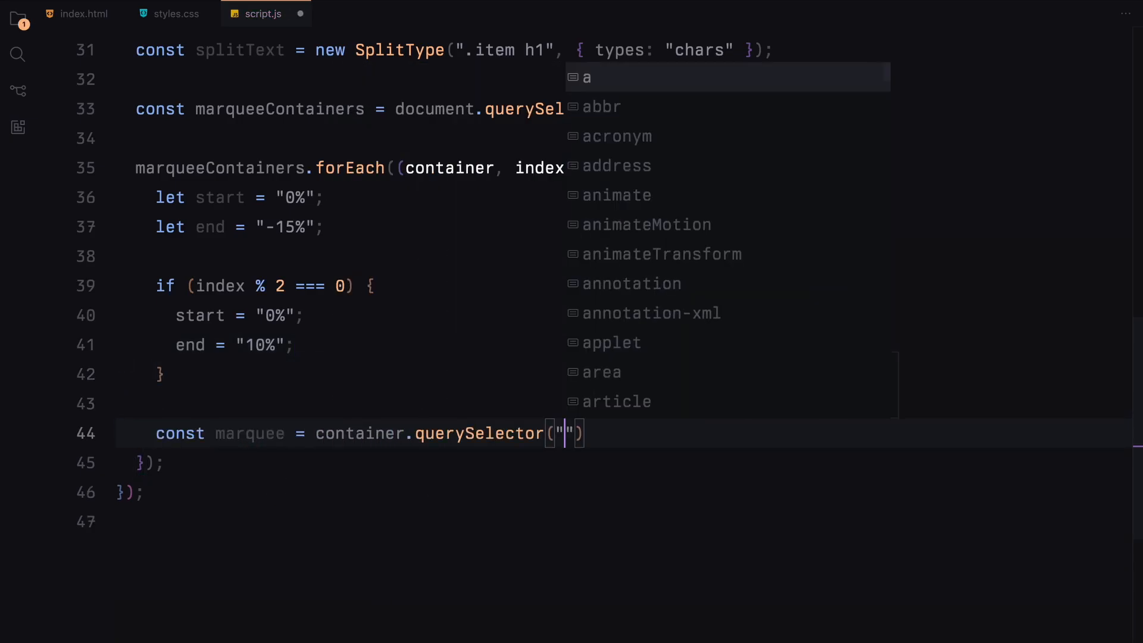
text(const words = marquee.querySelectorAll(".item h1");)
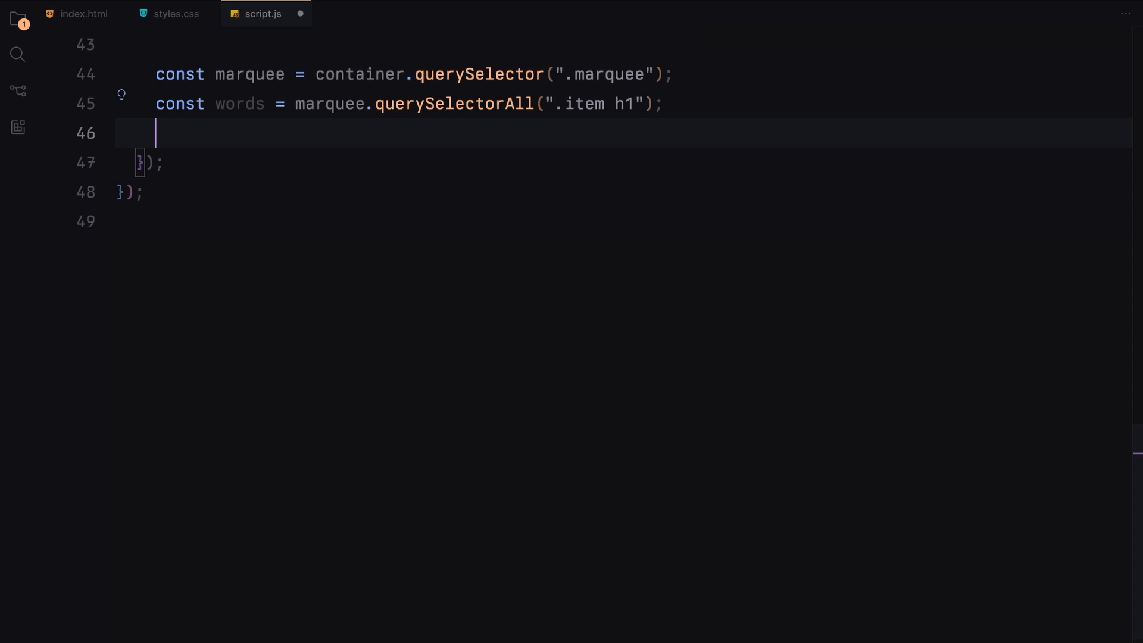
Add gsap.fromTo(marquee) tweening x from start to end with a scrubbed scrollTrigger ending at "150% top"
text(gsap.fromTo())
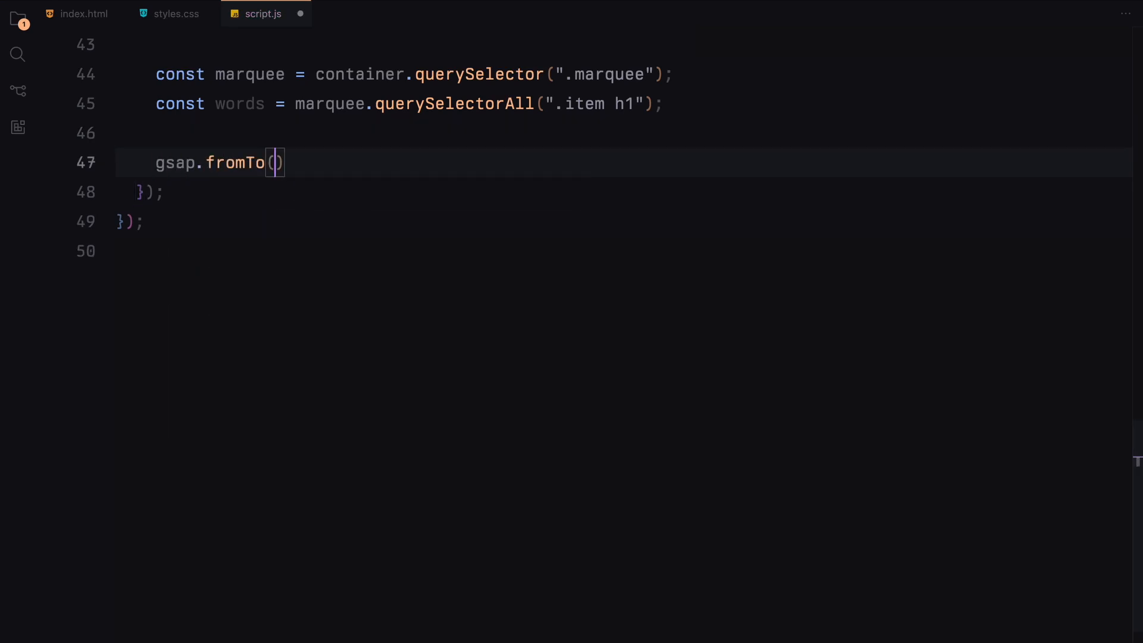
text(marquee, {)
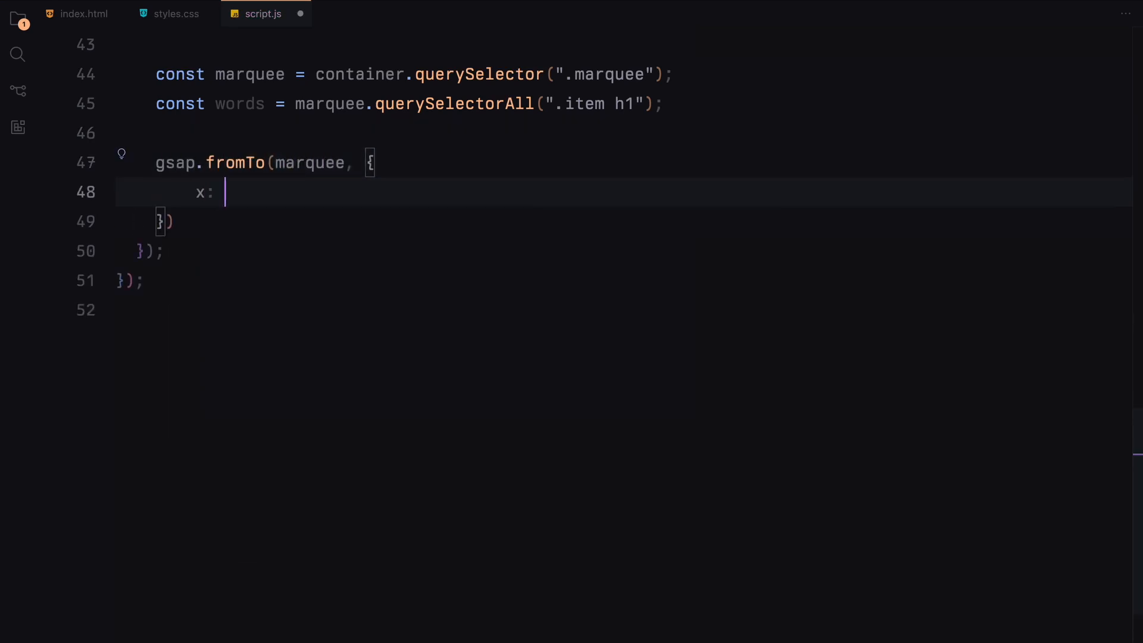
text(start)
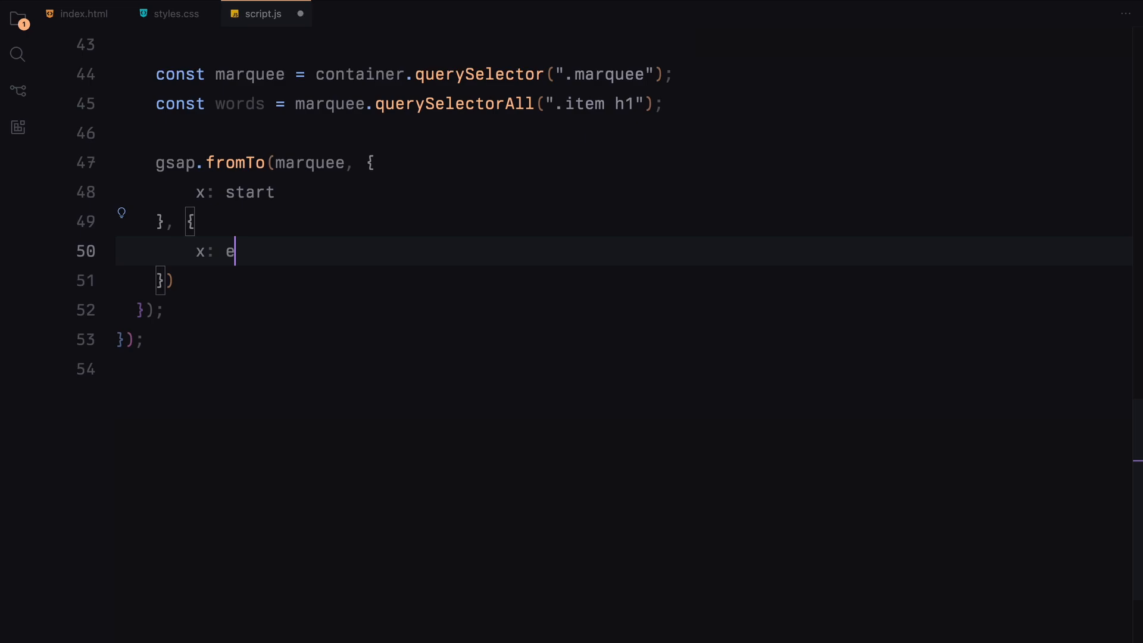
text(nd,)
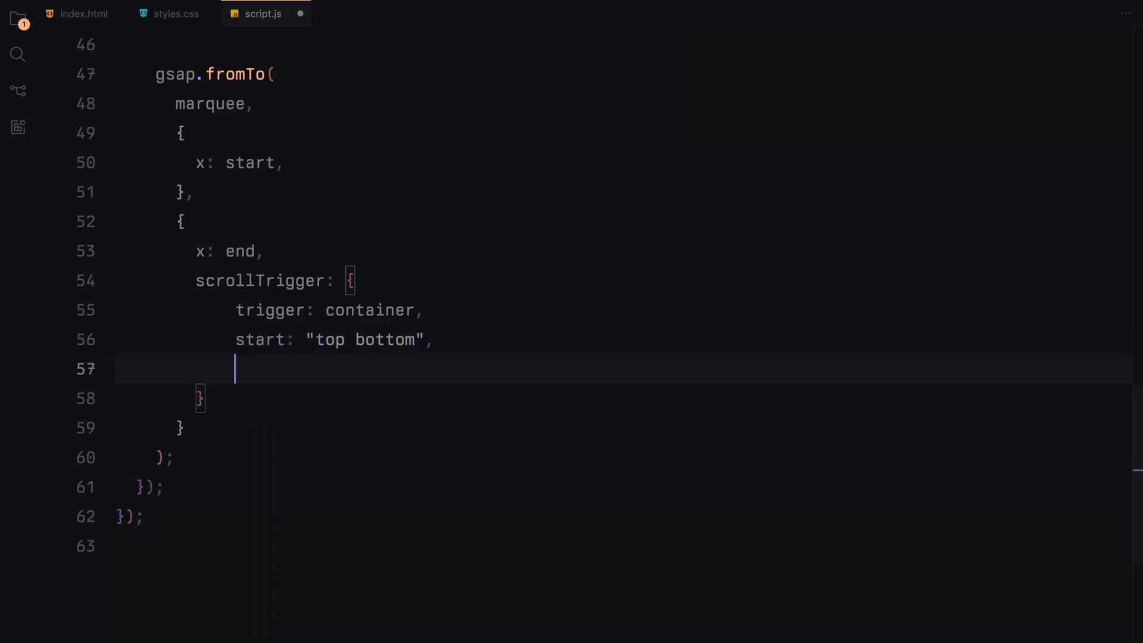
text(end: "150% top",)
text(const chars = Array.from()
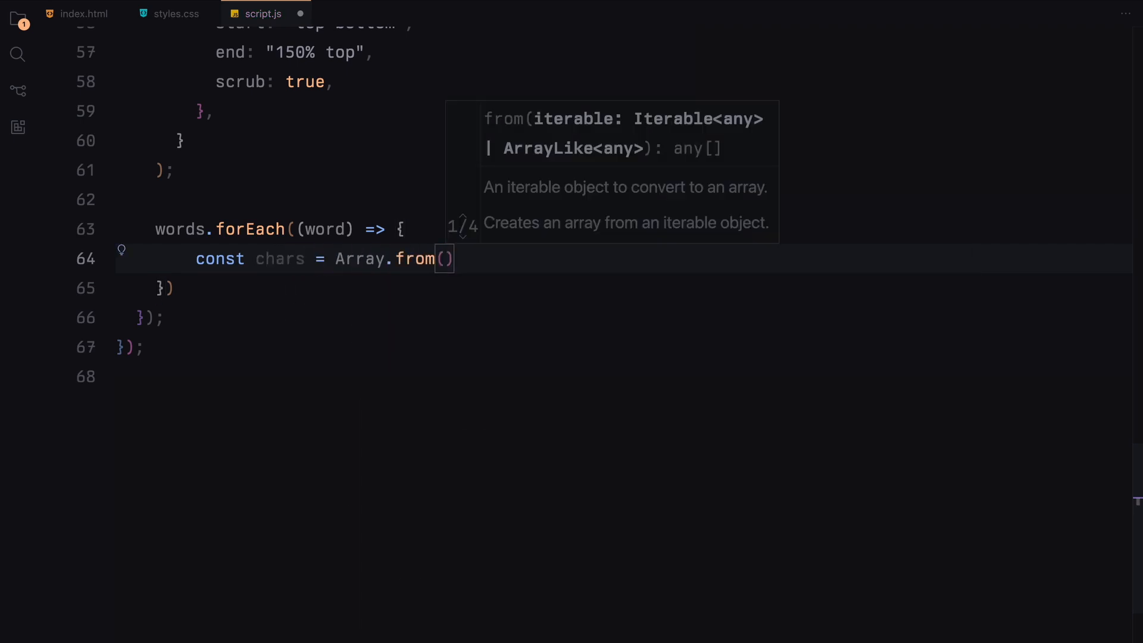
For each word collect its .char elements and call animateChars(chars, reverse) with reverse on odd indexes
text(word.querySelectorAll(".char")
text(const reverse = index %)
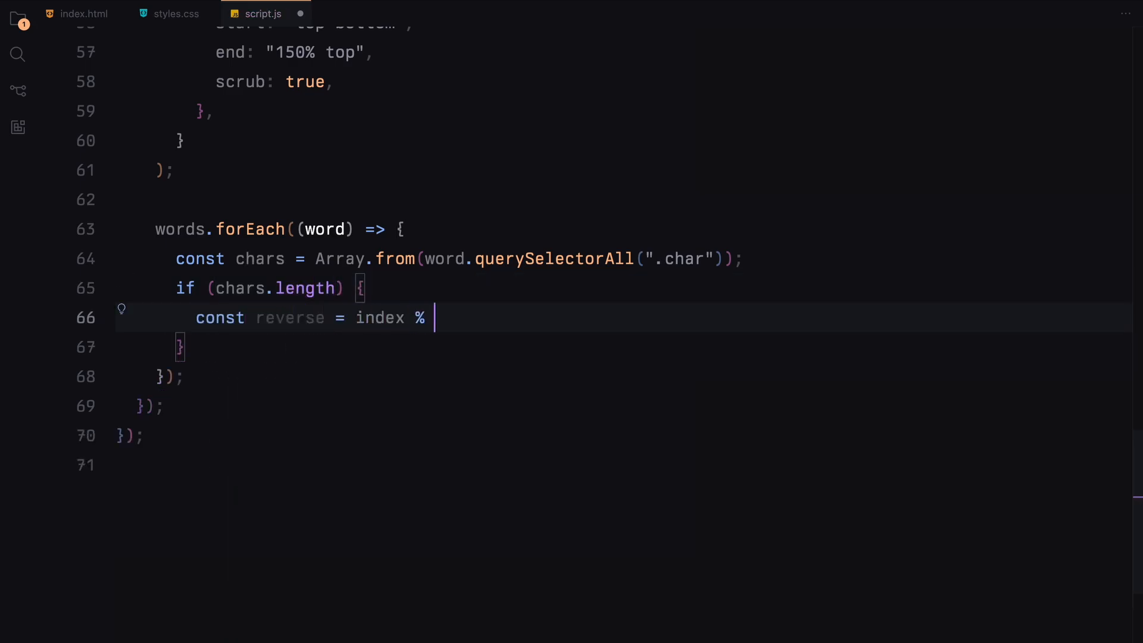
text(2 !== 0;)
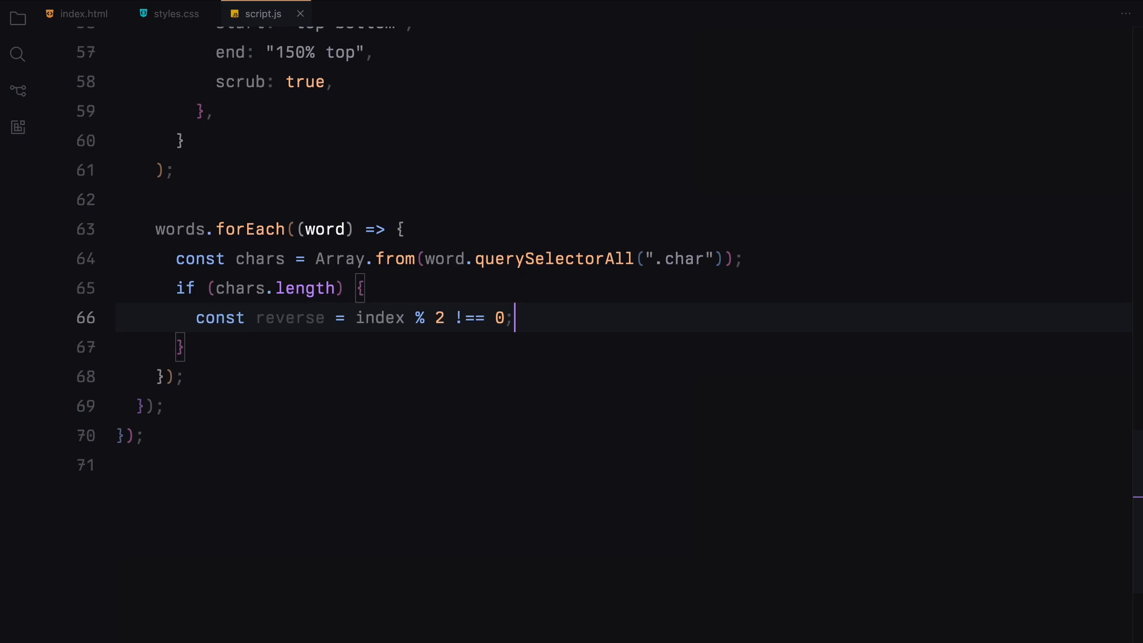
text(animateChars())
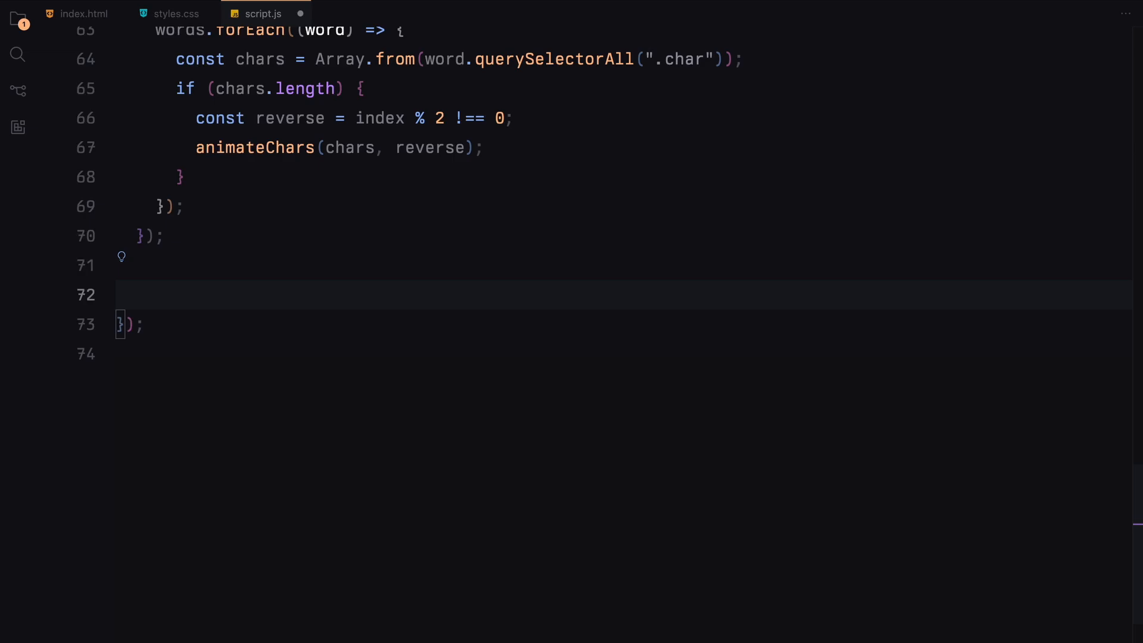
Create a Lenis instance, sync its scroll with ScrollTrigger.update, drive it from gsap.ticker and set lagSmoothing(0)
text(const lenis = new Lenis();)
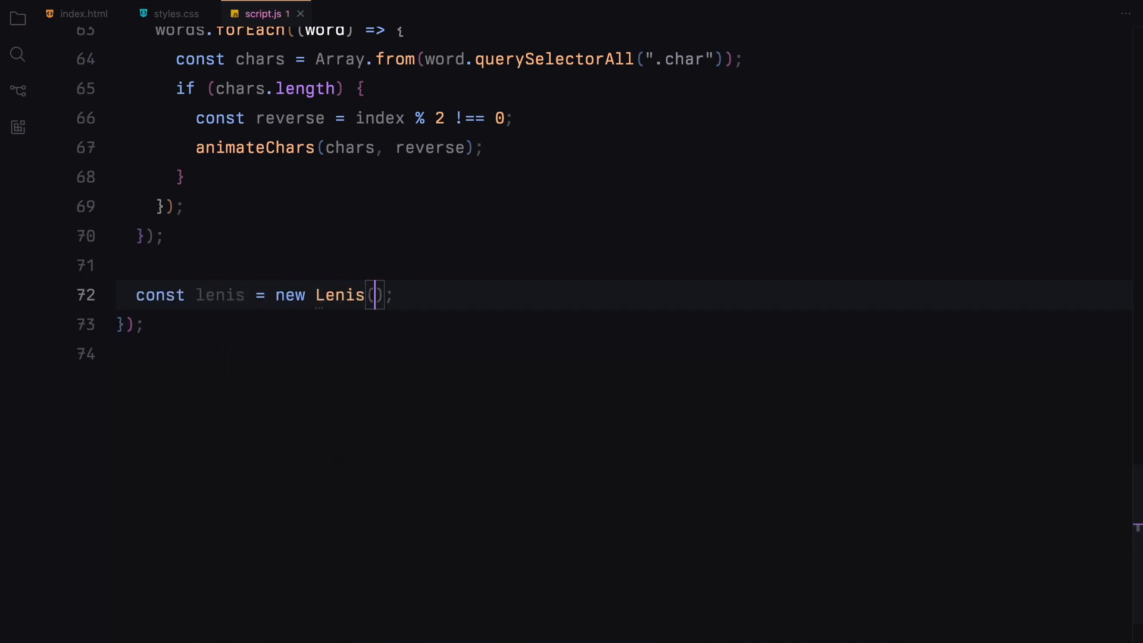
text(lenis.on("scroll"))
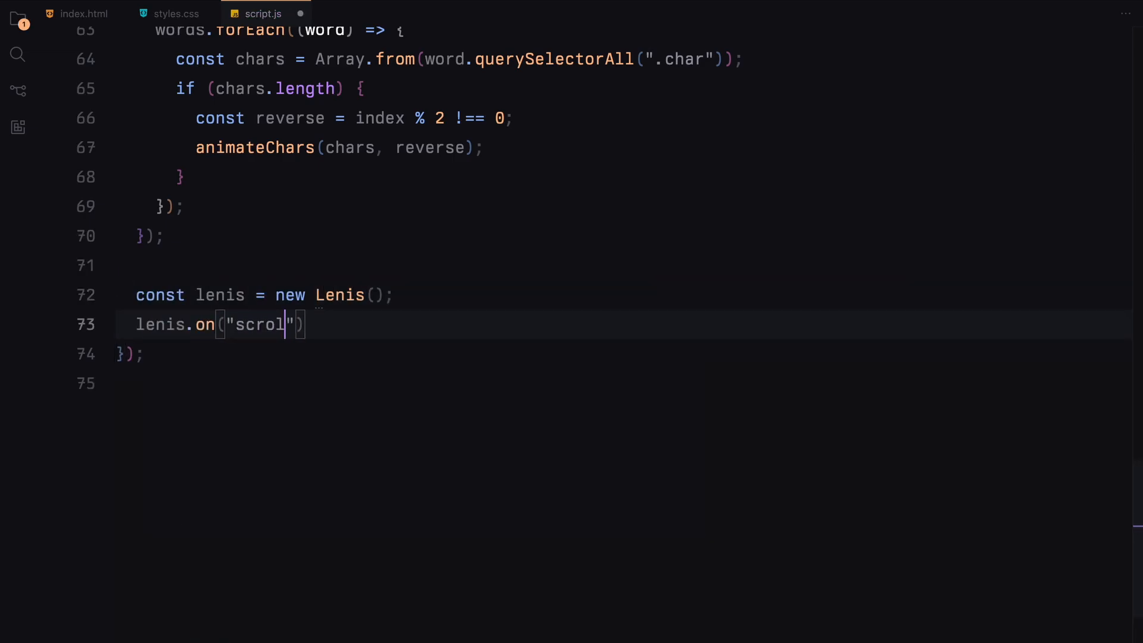
text(, ScrollTrigger.updat)
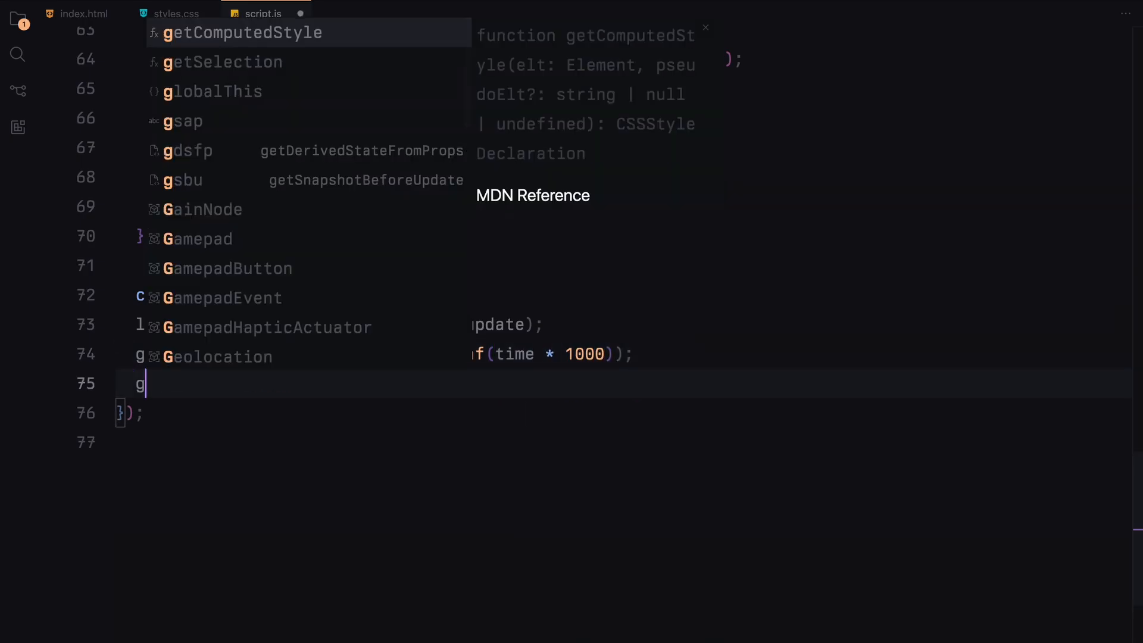
text(sap.ticker.lagSm)
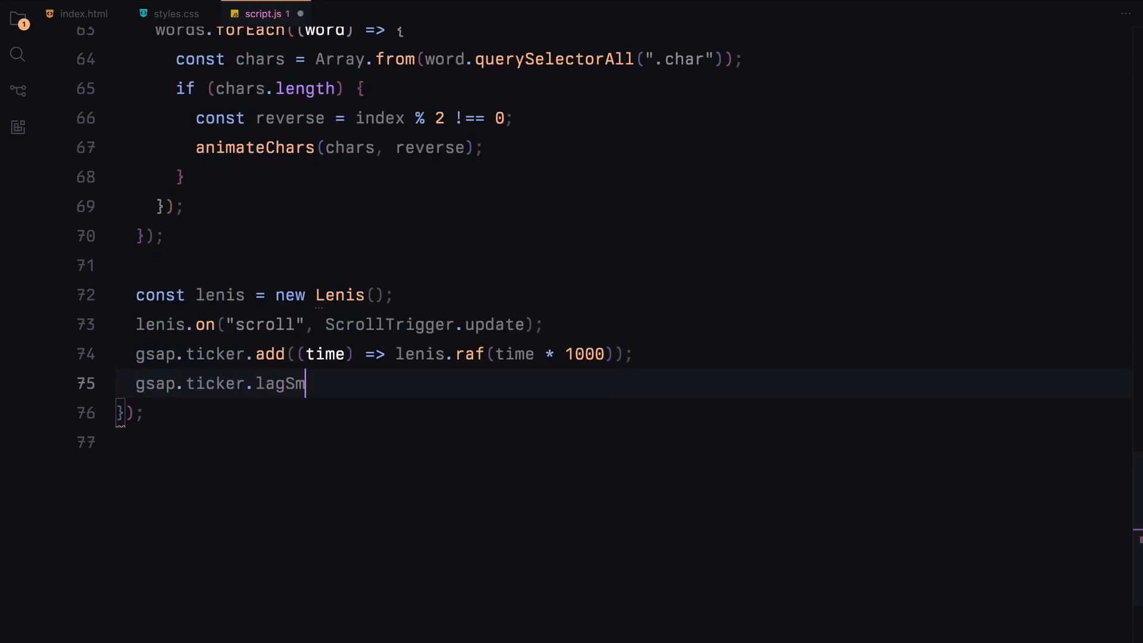
text(oothing(0);)
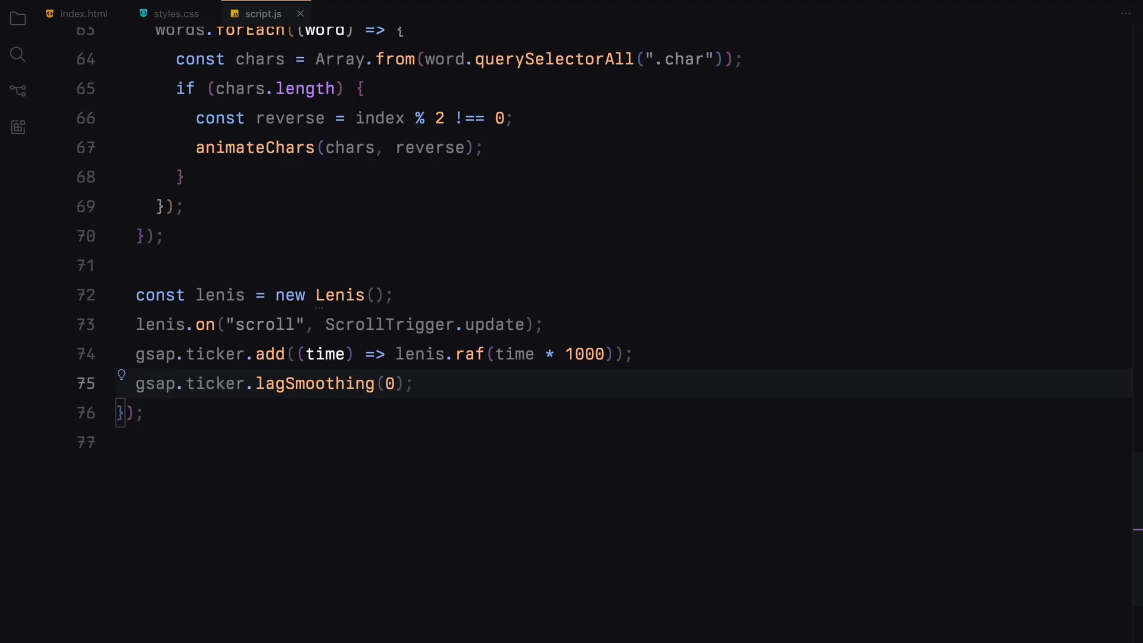